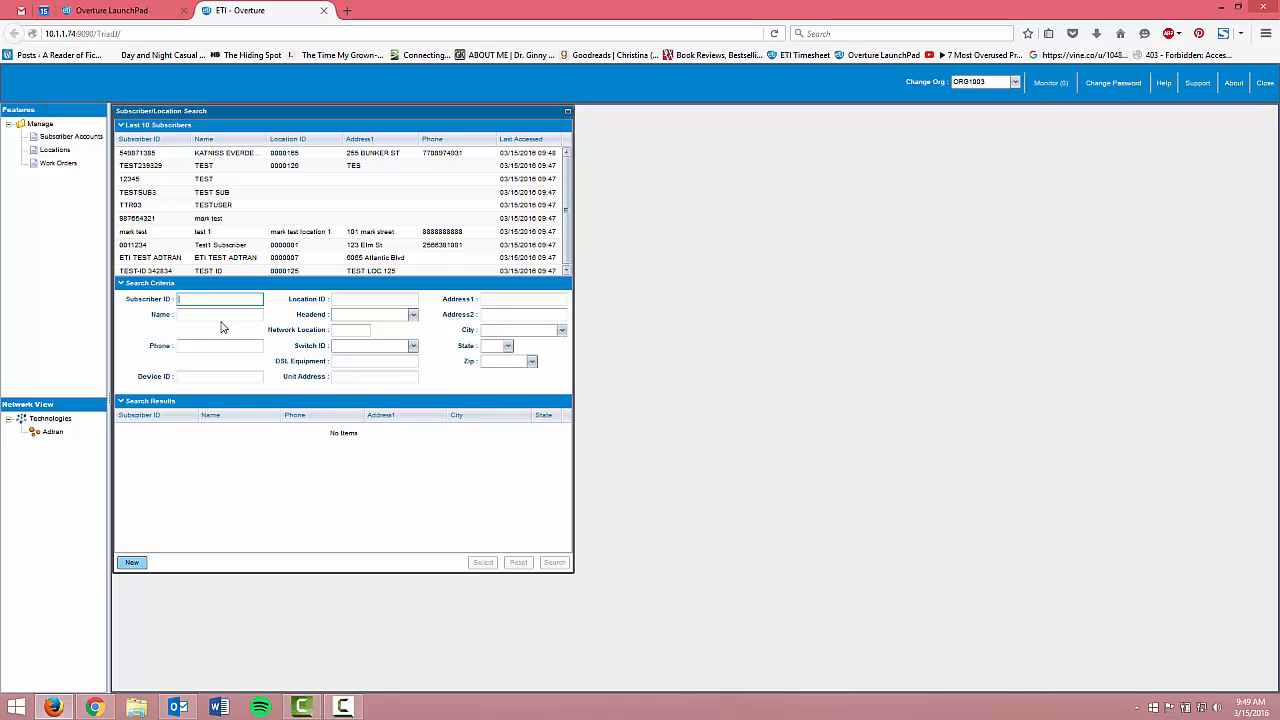
Step: Search subscribers by the name 'katniss' and open the KATNISS EVERDEEN account
left_click(219, 314)
type("kat")
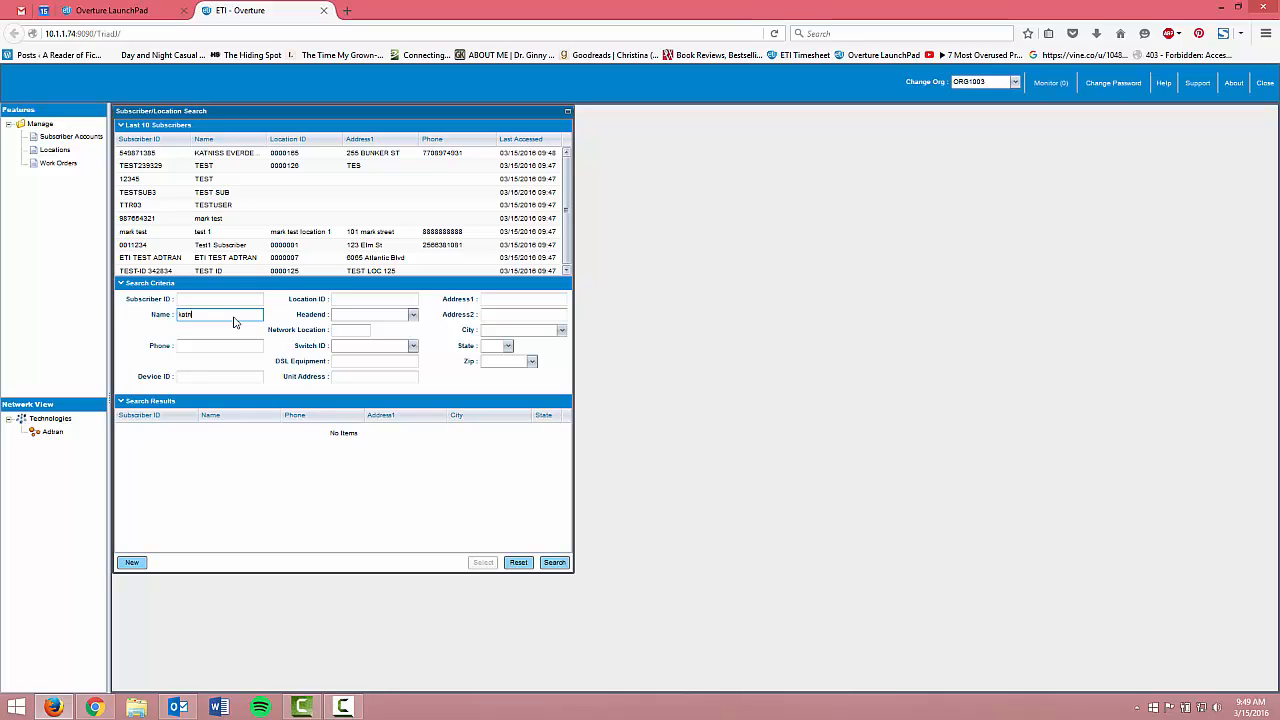
type("niss")
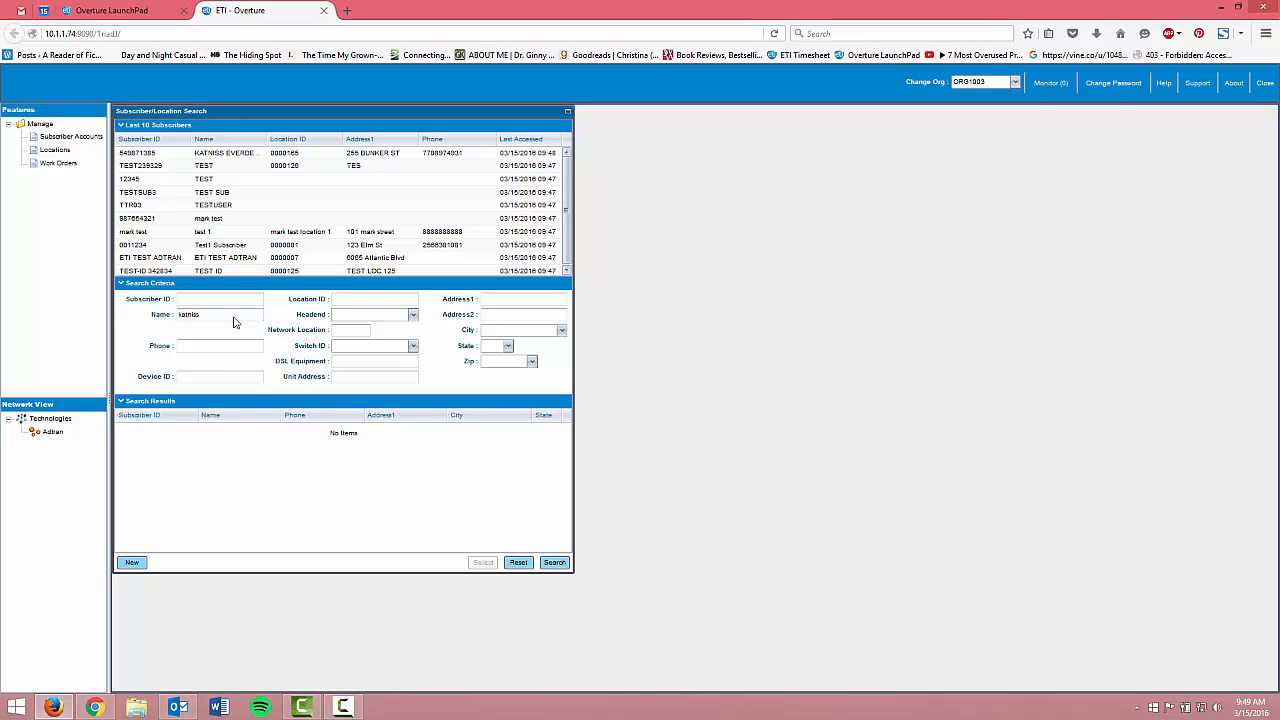
left_click(554, 561)
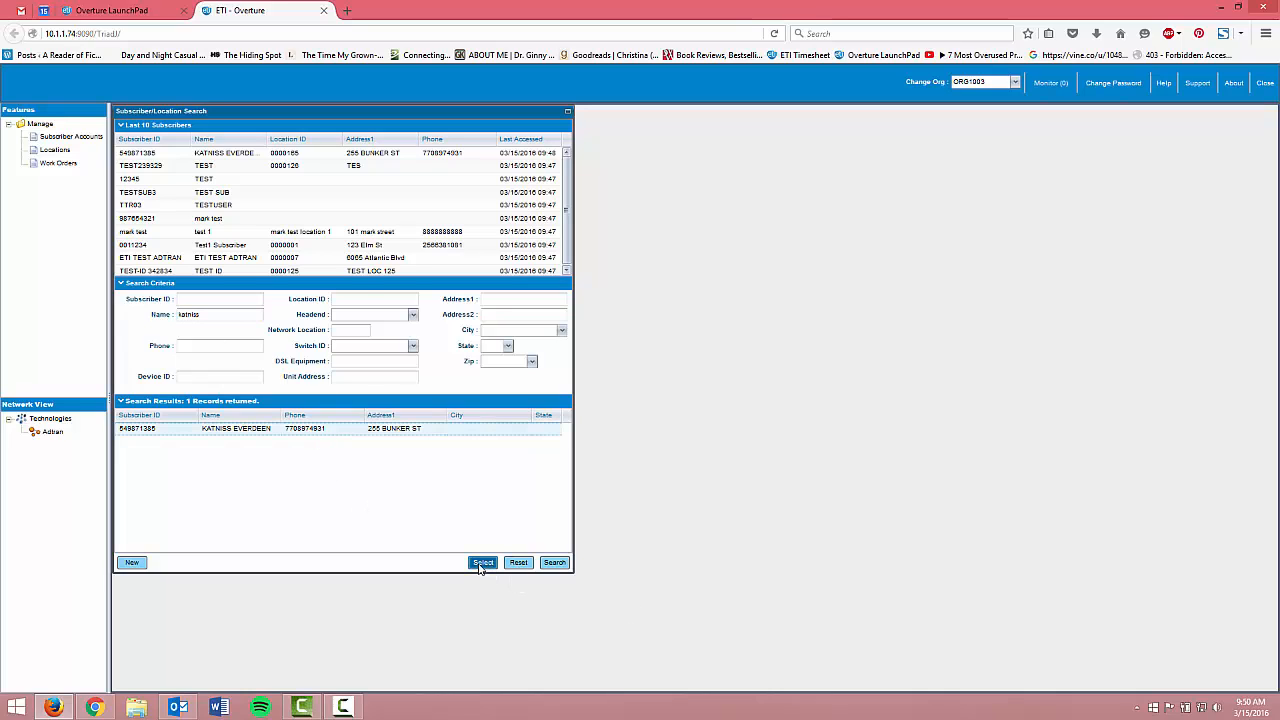
left_click(483, 562)
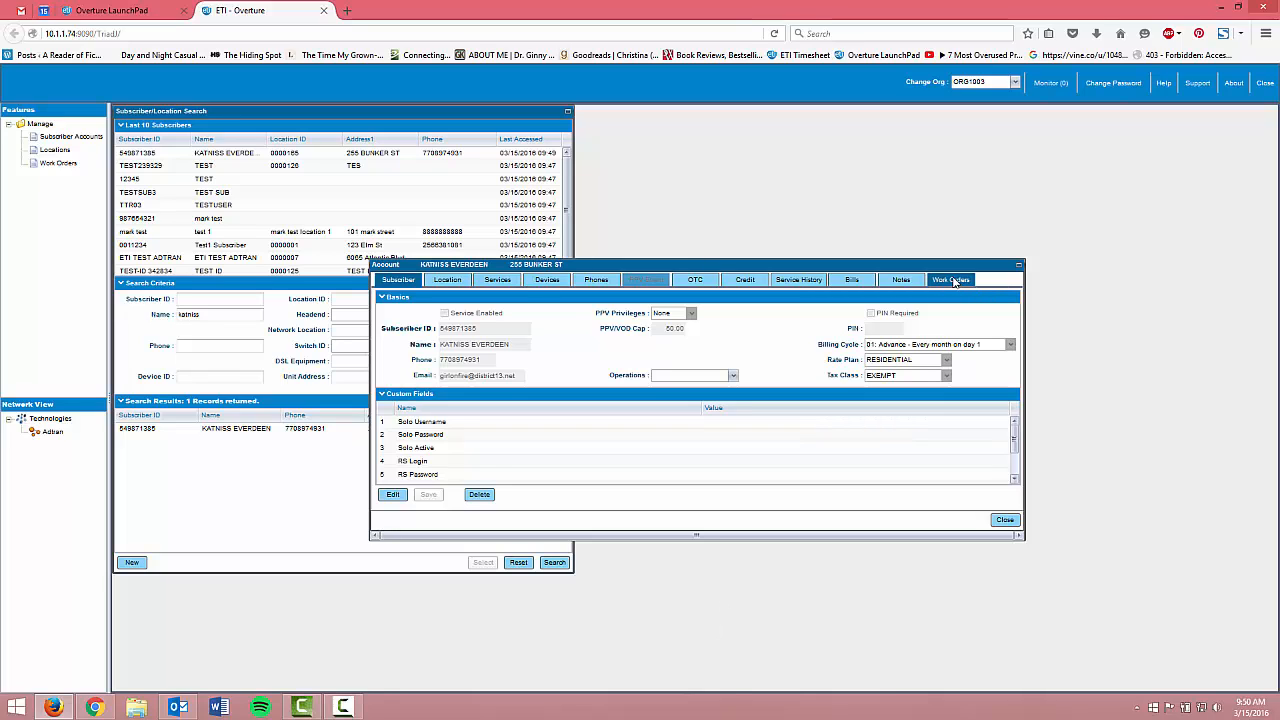
Step: Create a work order of type New Service from the subscriber's Work Orders list
left_click(950, 279)
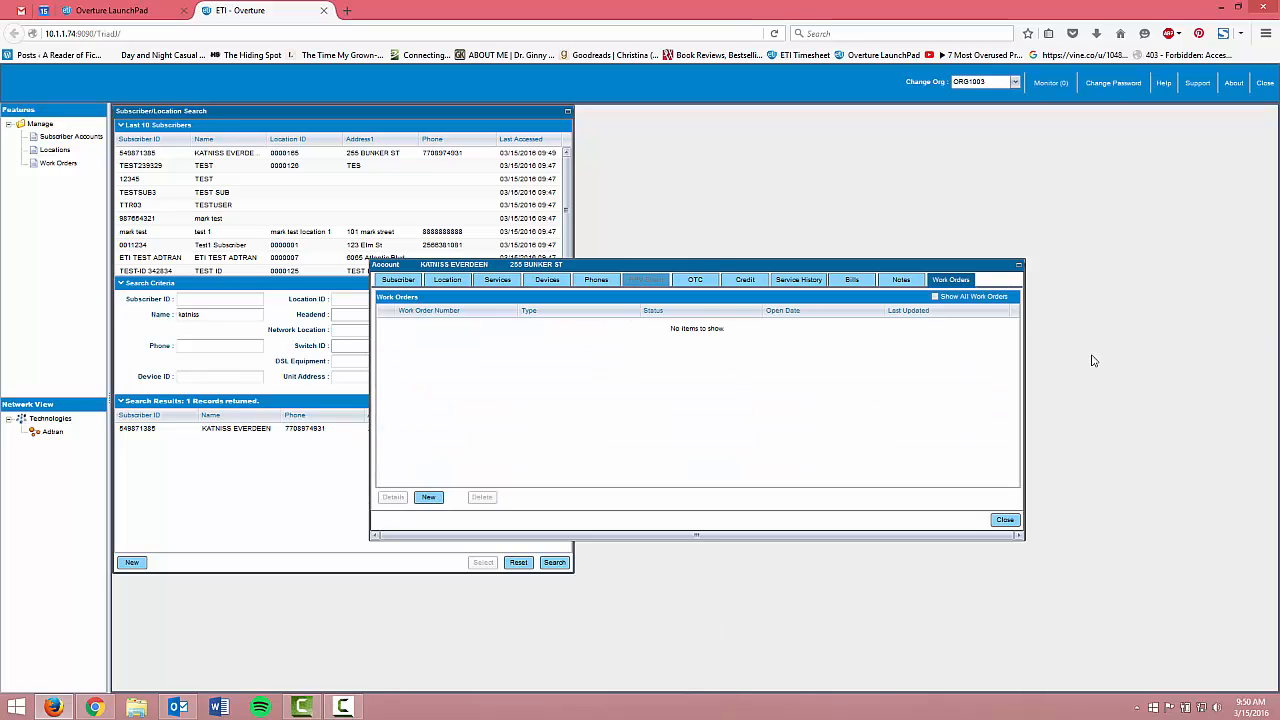
left_click(428, 497)
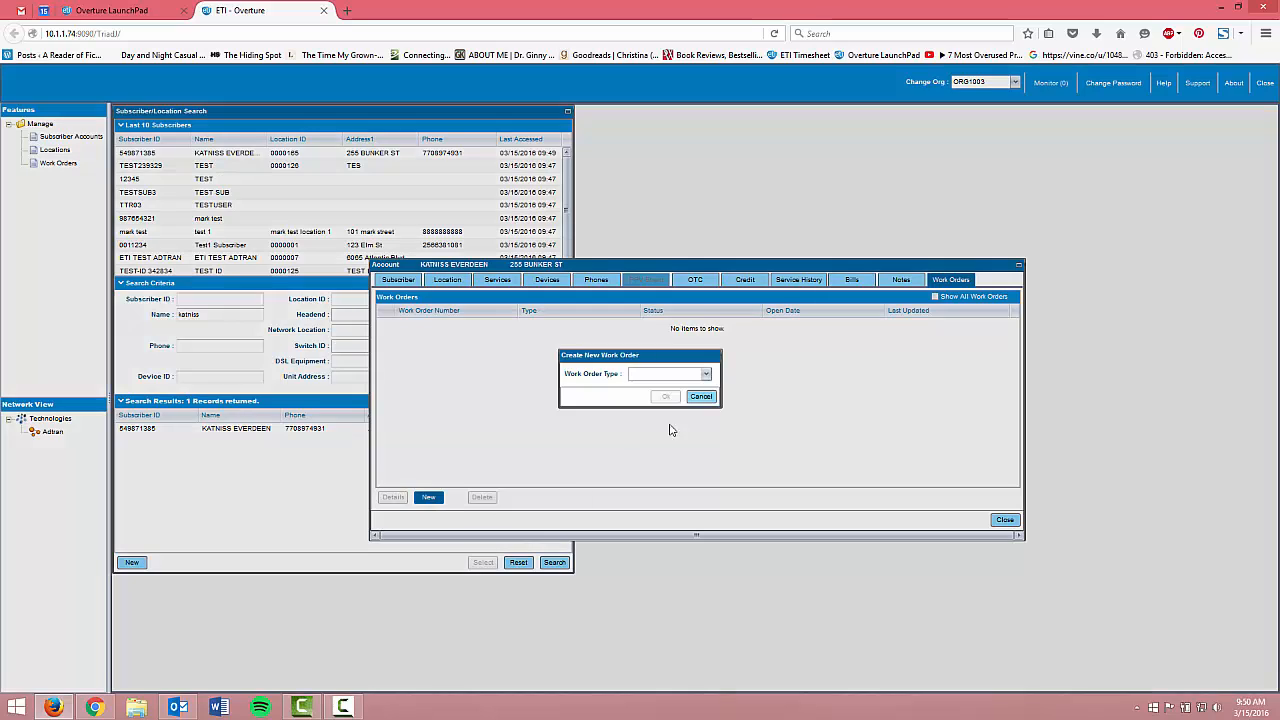
left_click(705, 373)
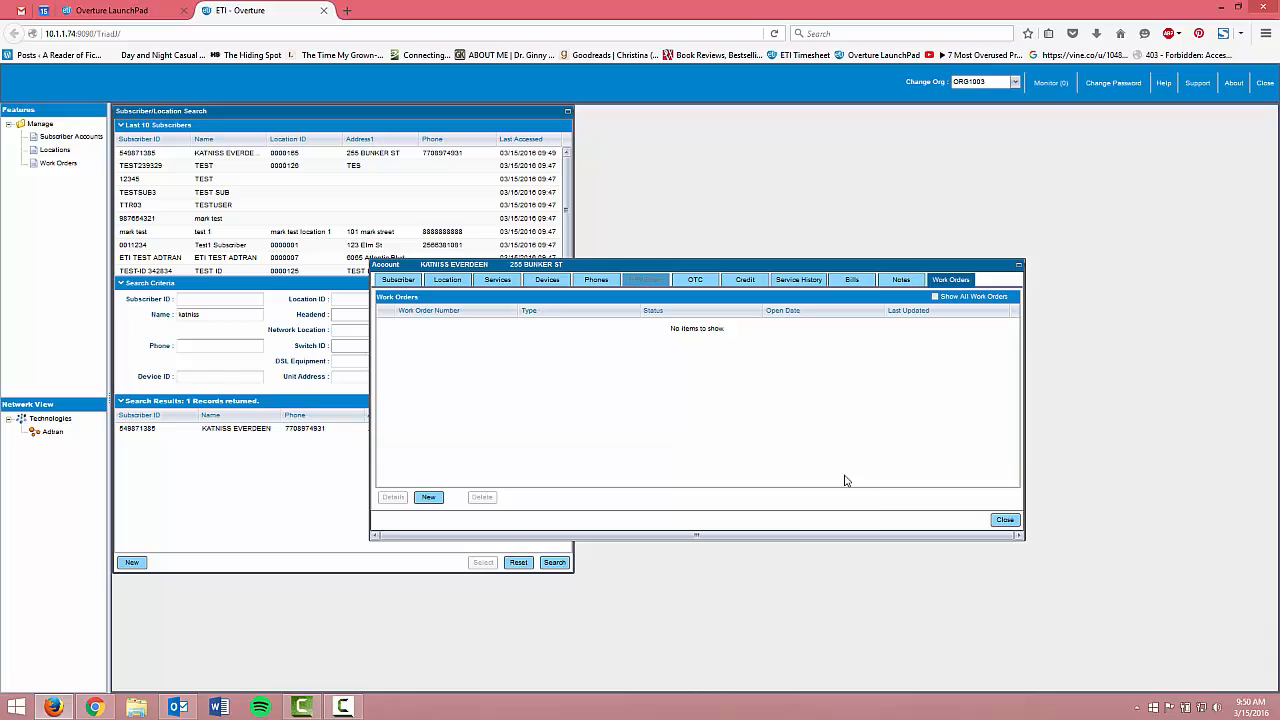
left_click(428, 497)
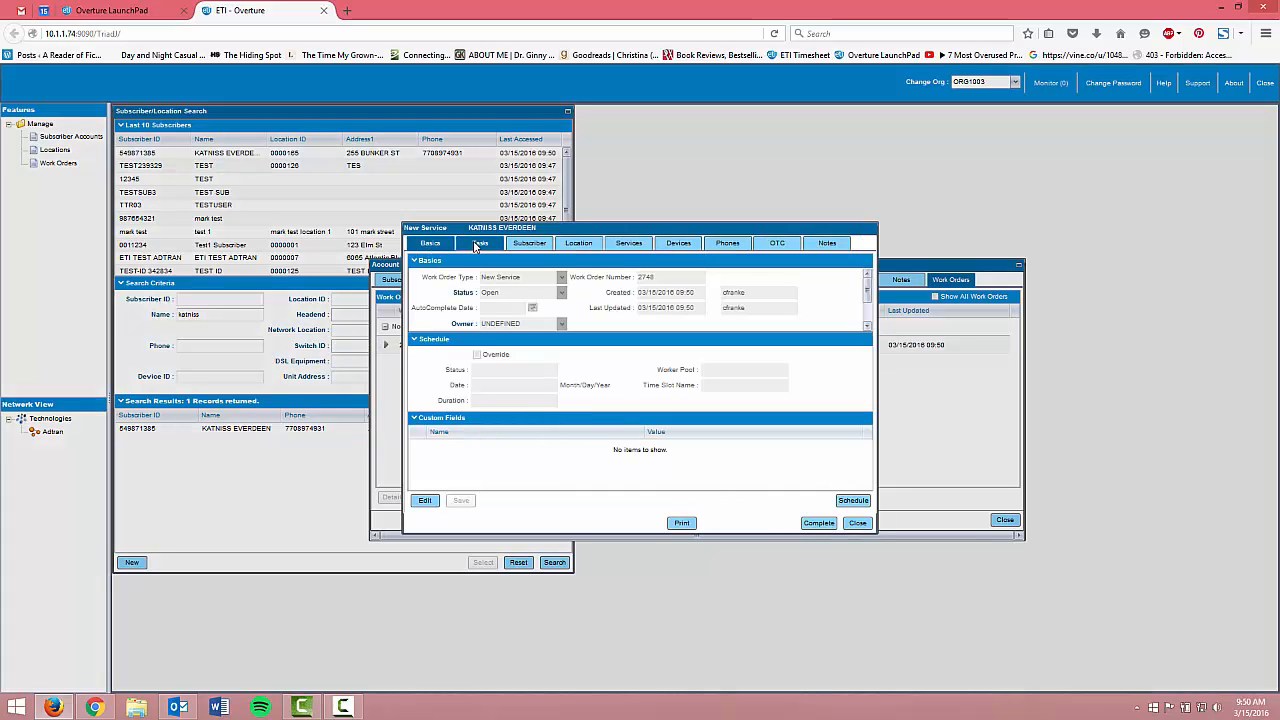
Step: Add and save a 45-minute TEST2 task in the work order's Tasks list
left_click(479, 243)
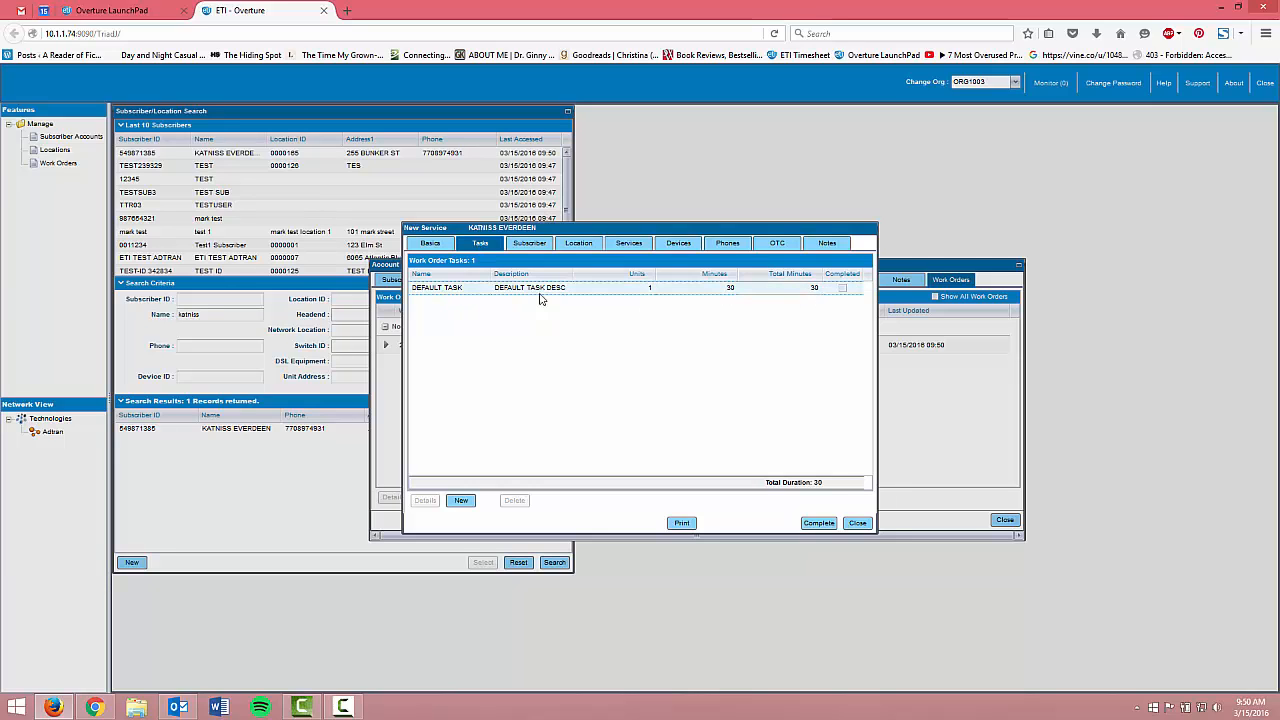
left_click(460, 500)
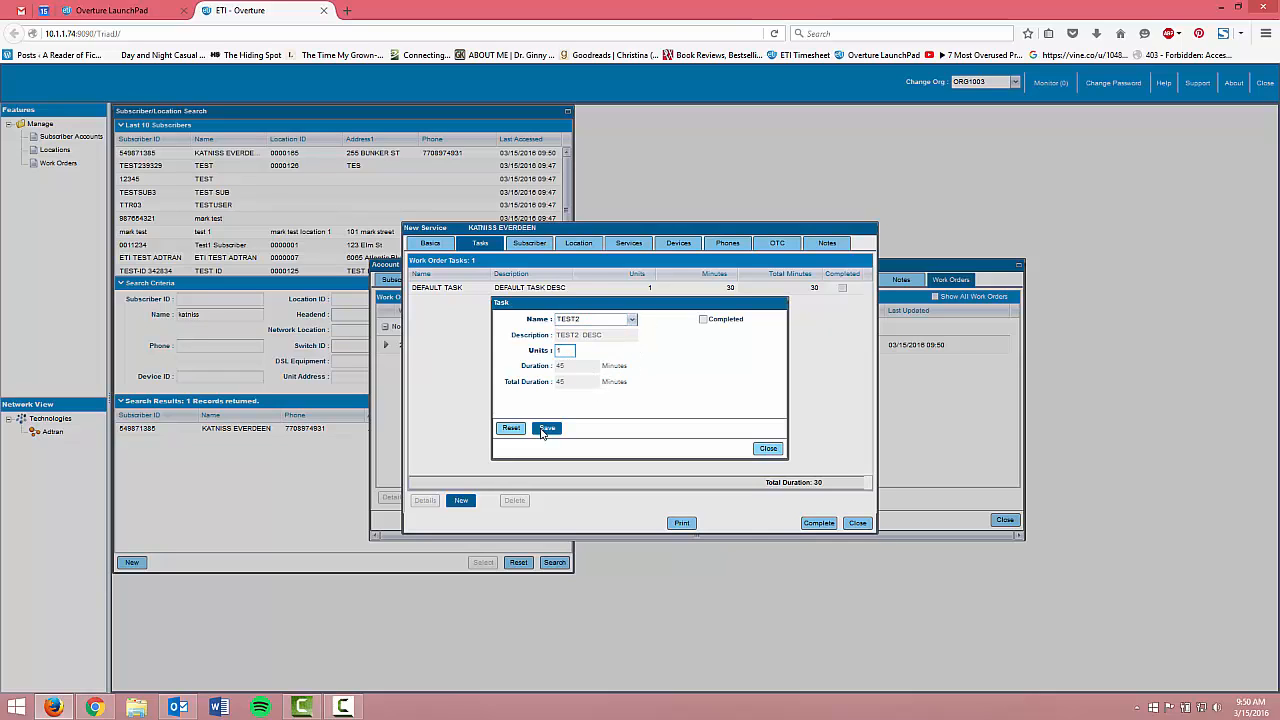
left_click(547, 428)
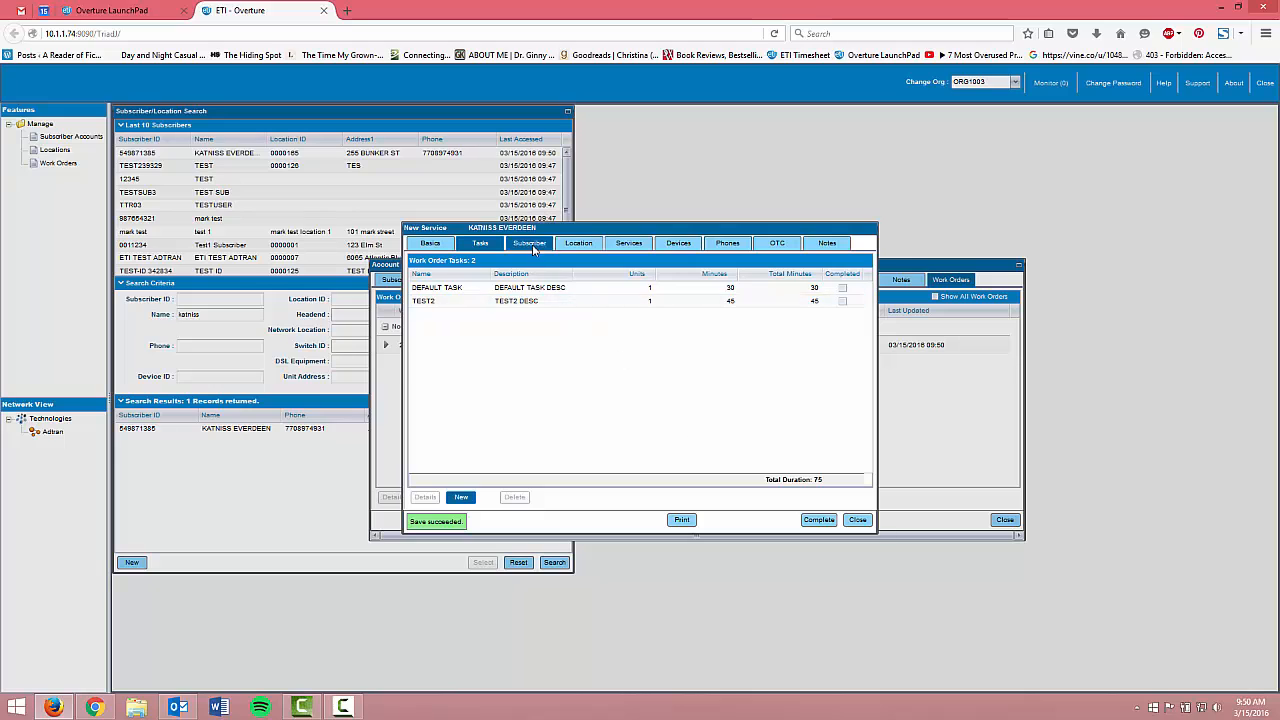
Step: Tick Service Enabled in the work order's subscriber details and save
left_click(529, 243)
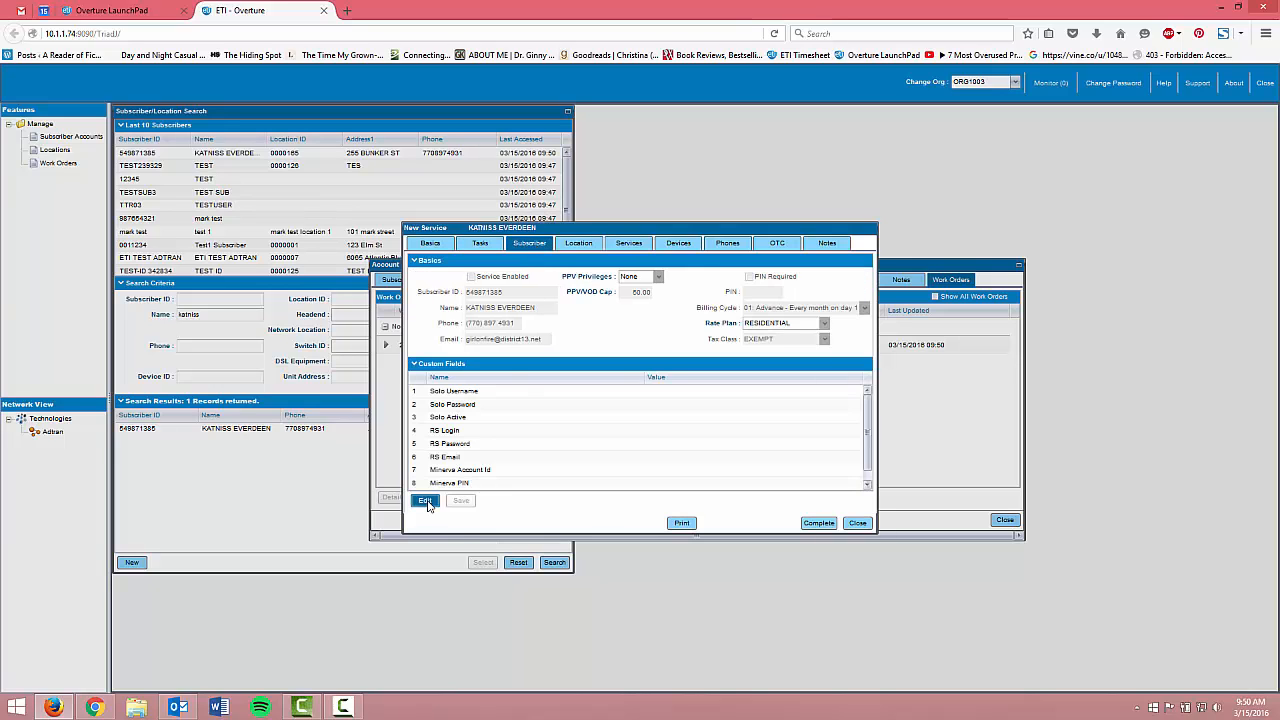
left_click(425, 500)
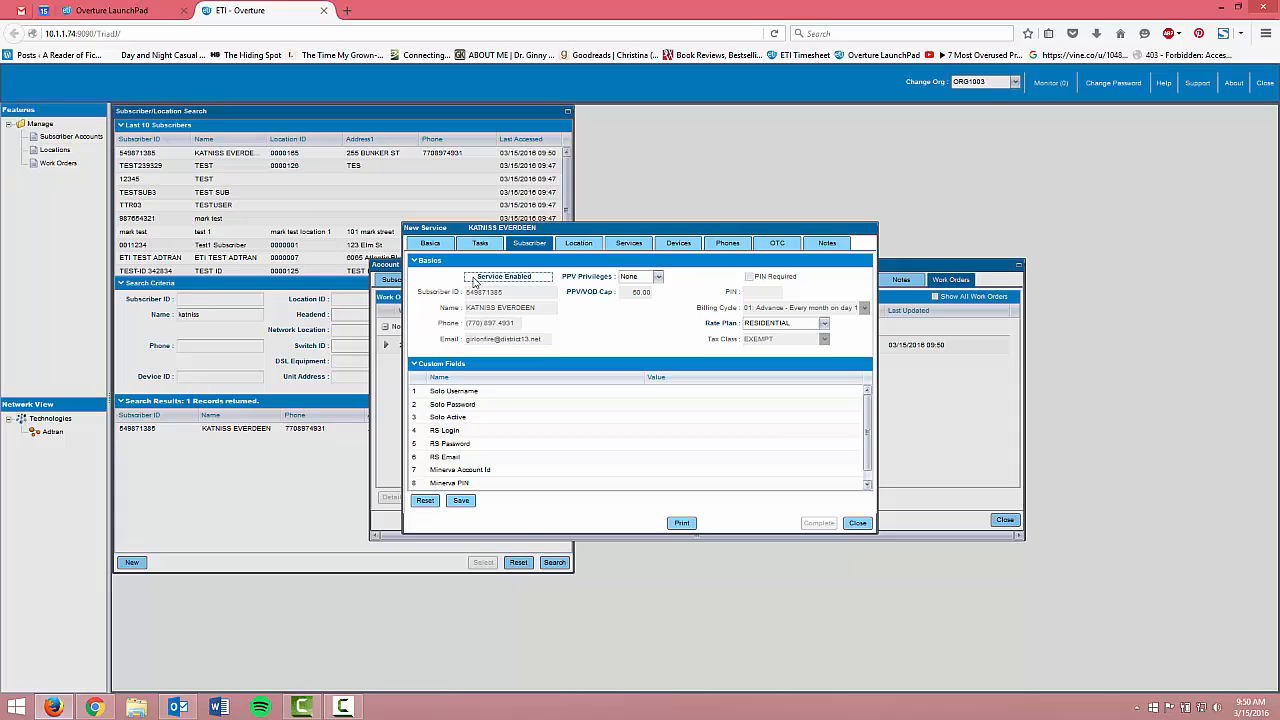
left_click(471, 276)
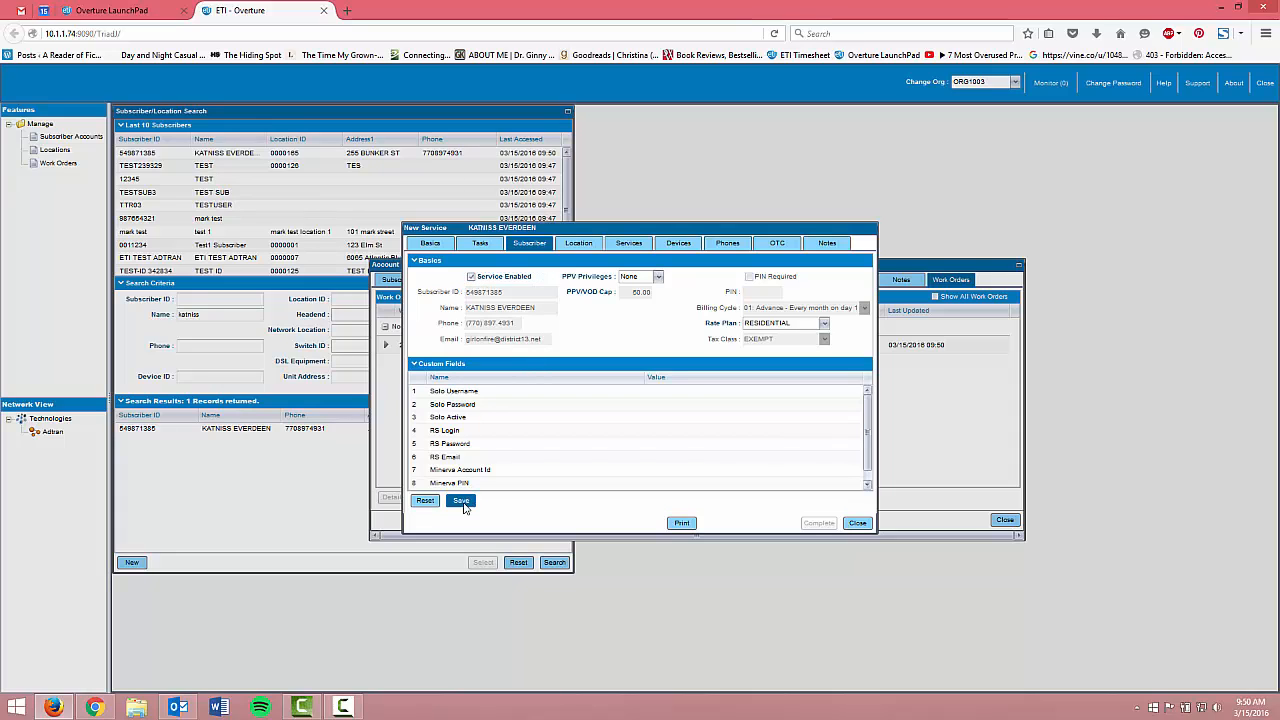
left_click(461, 500)
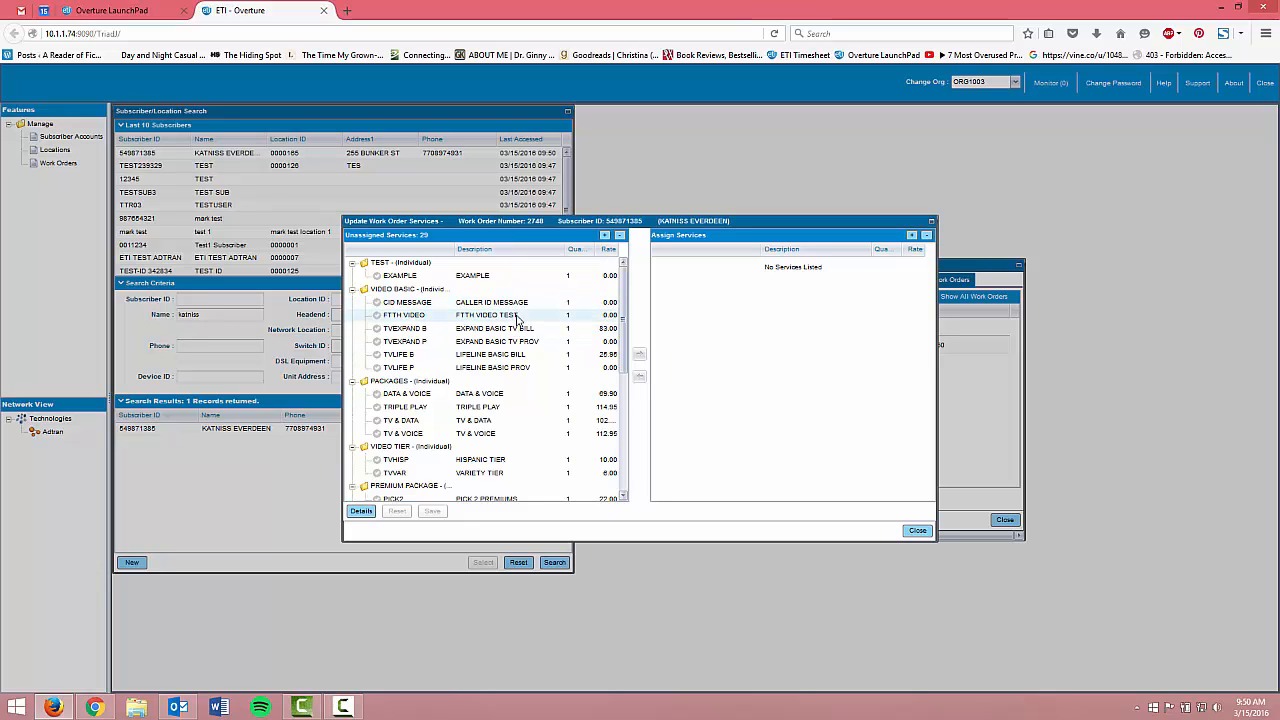
Step: Assign the four services, giving PICK 2 PREMIUMS the HBO and STARZ premiums, and save
left_click(639, 356)
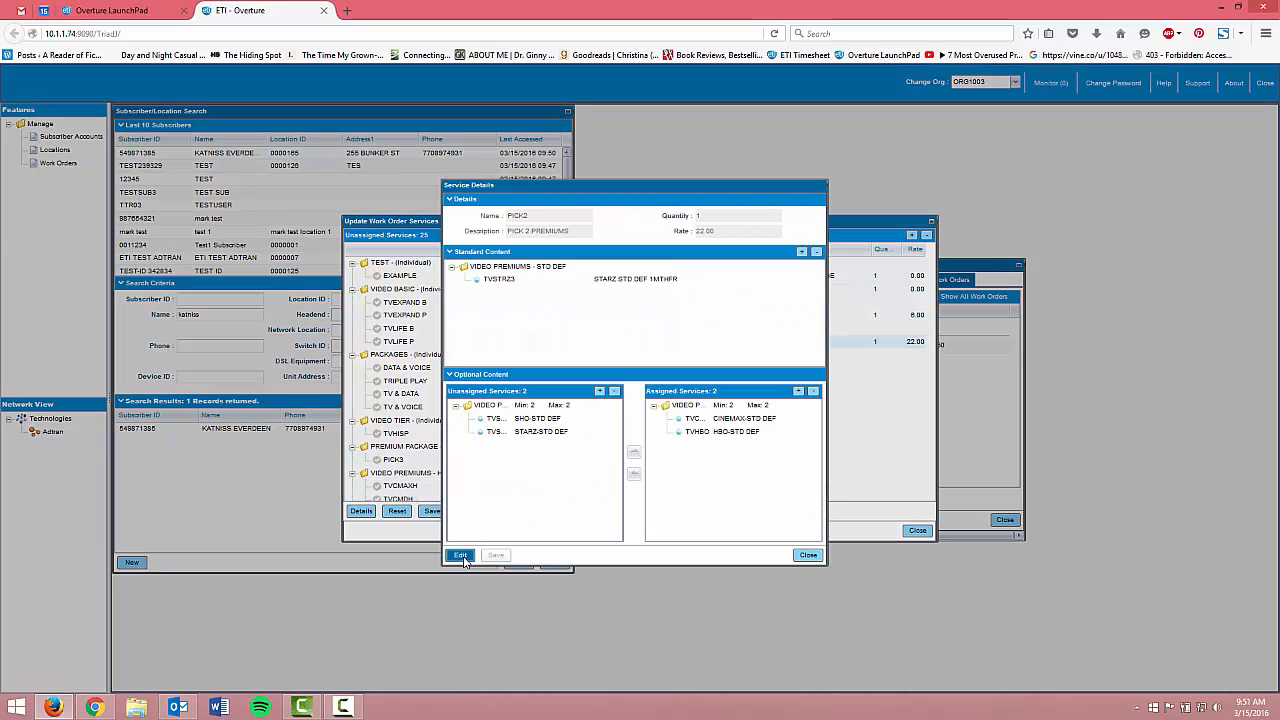
left_click(459, 555)
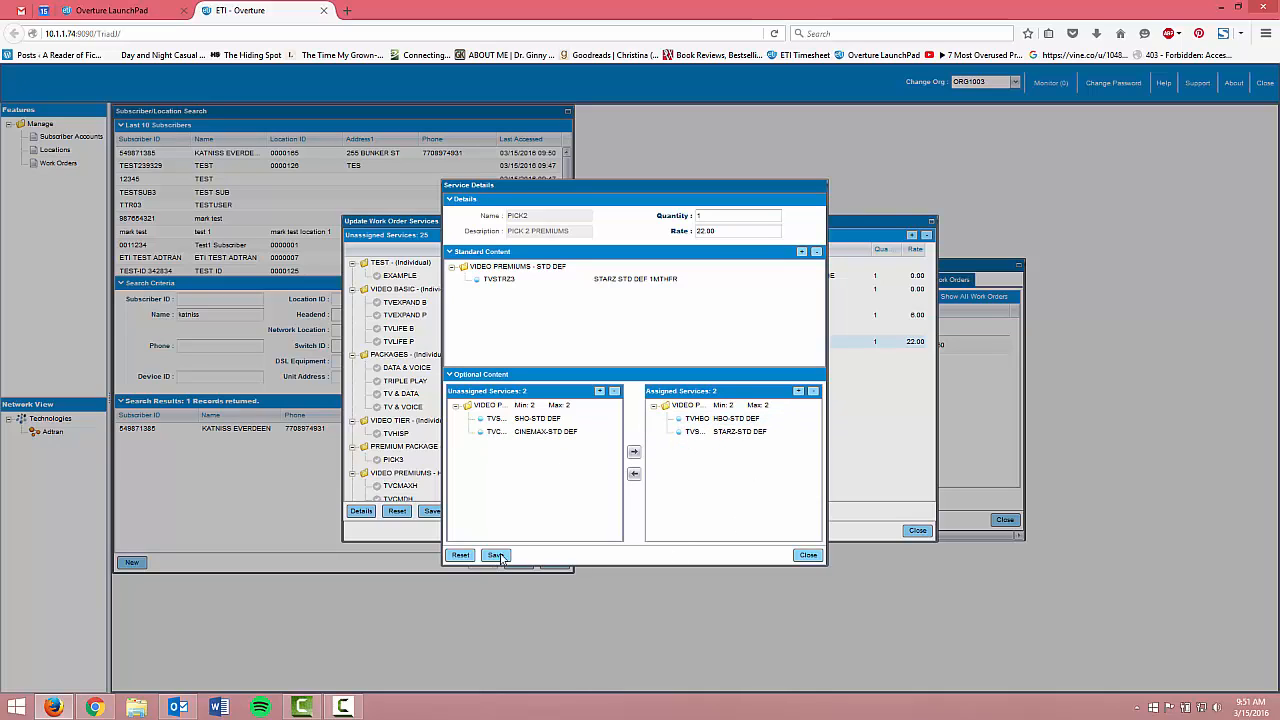
left_click(496, 555)
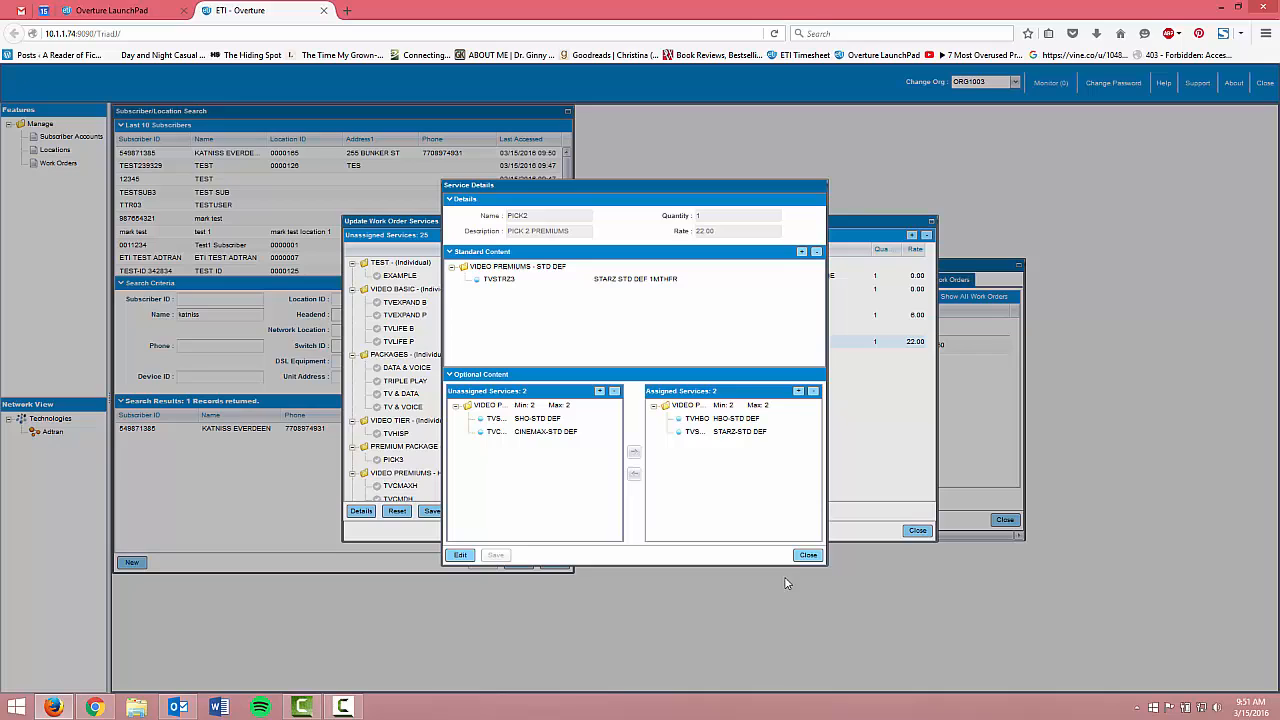
left_click(807, 555)
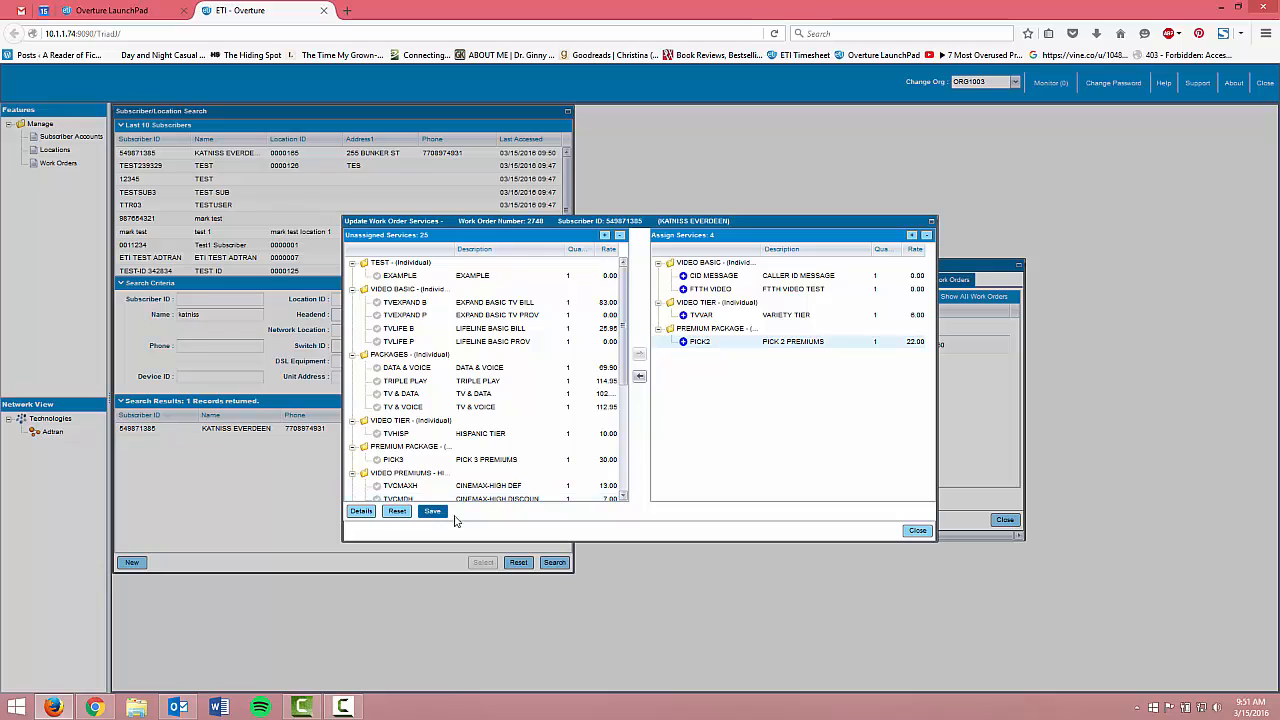
left_click(432, 511)
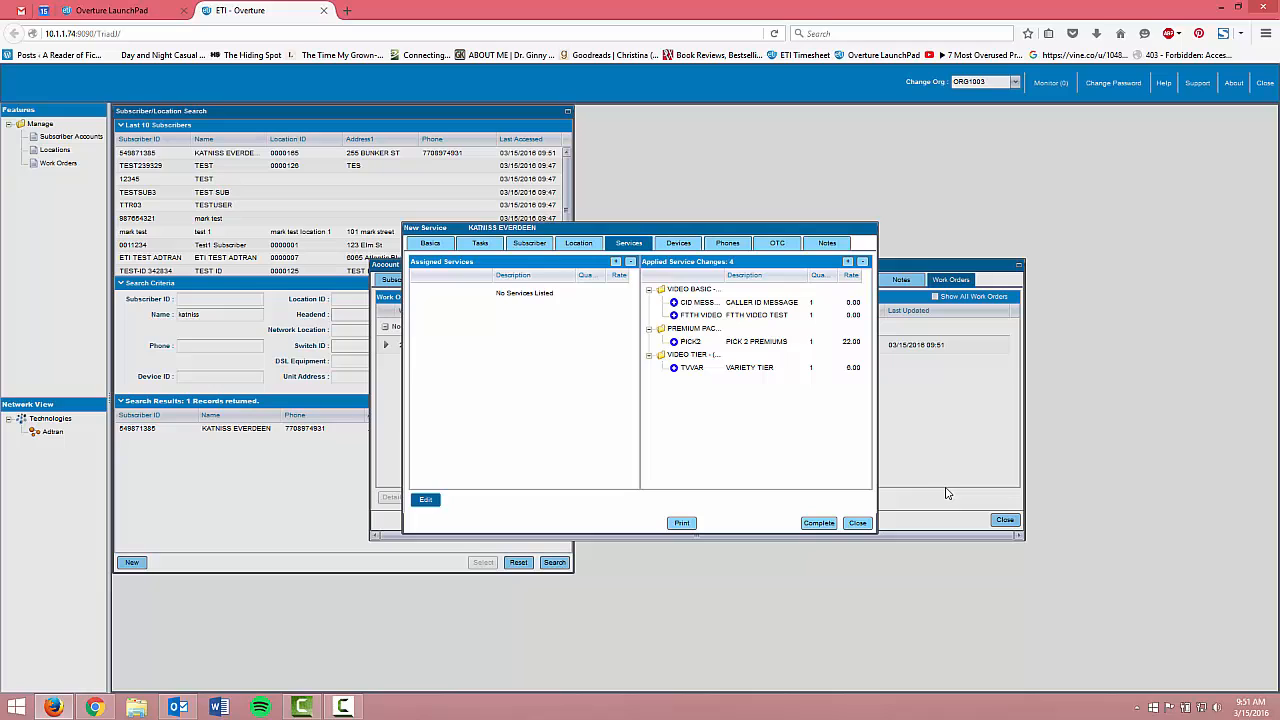
mouse_move(667, 279)
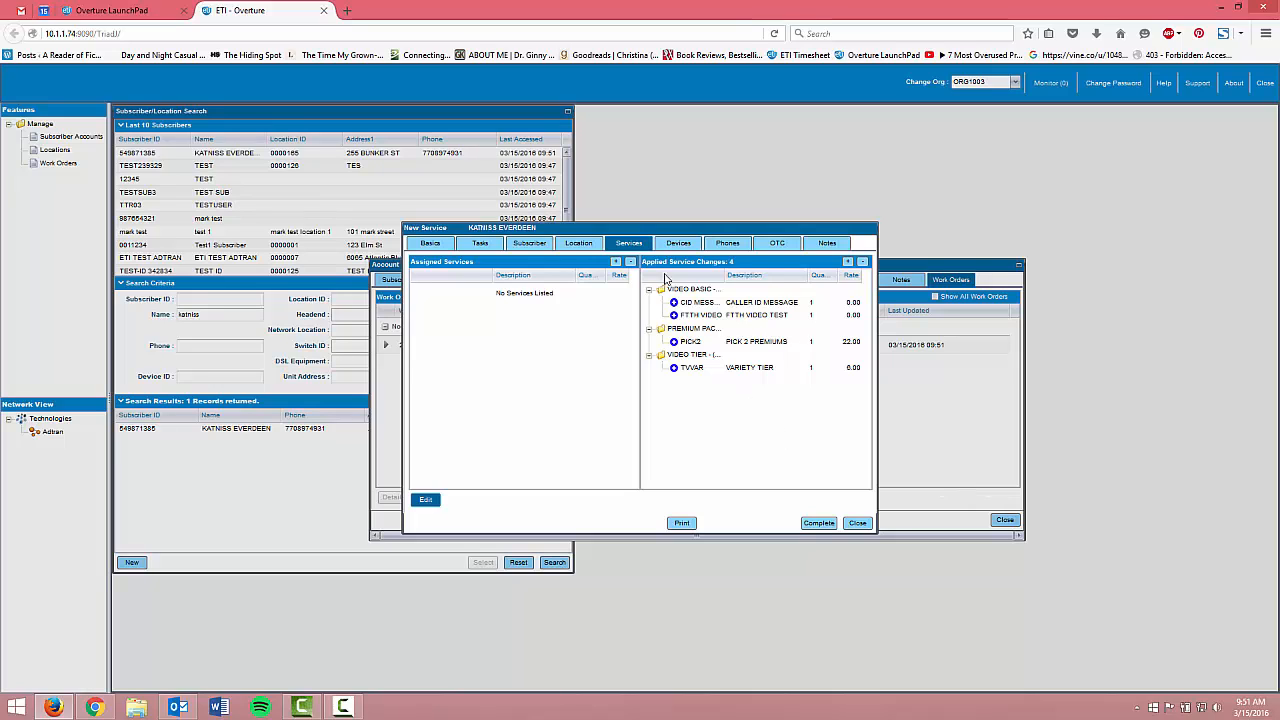
left_click(678, 243)
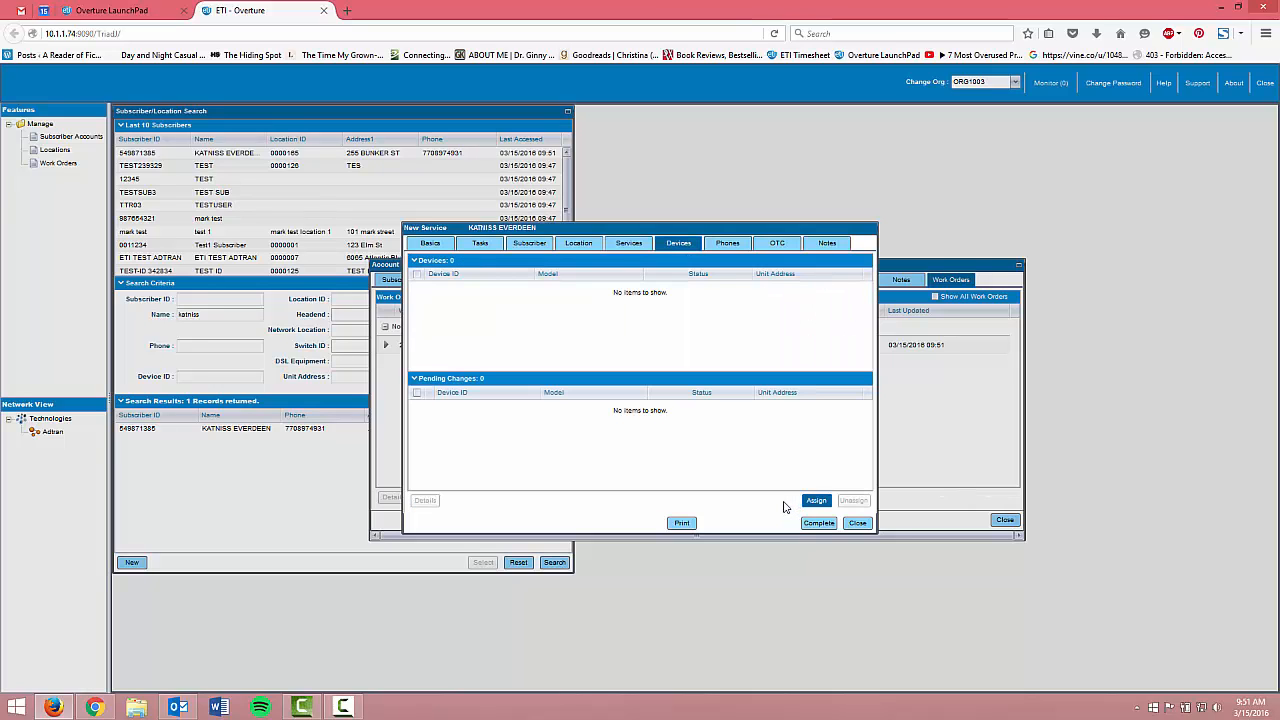
mouse_move(816, 500)
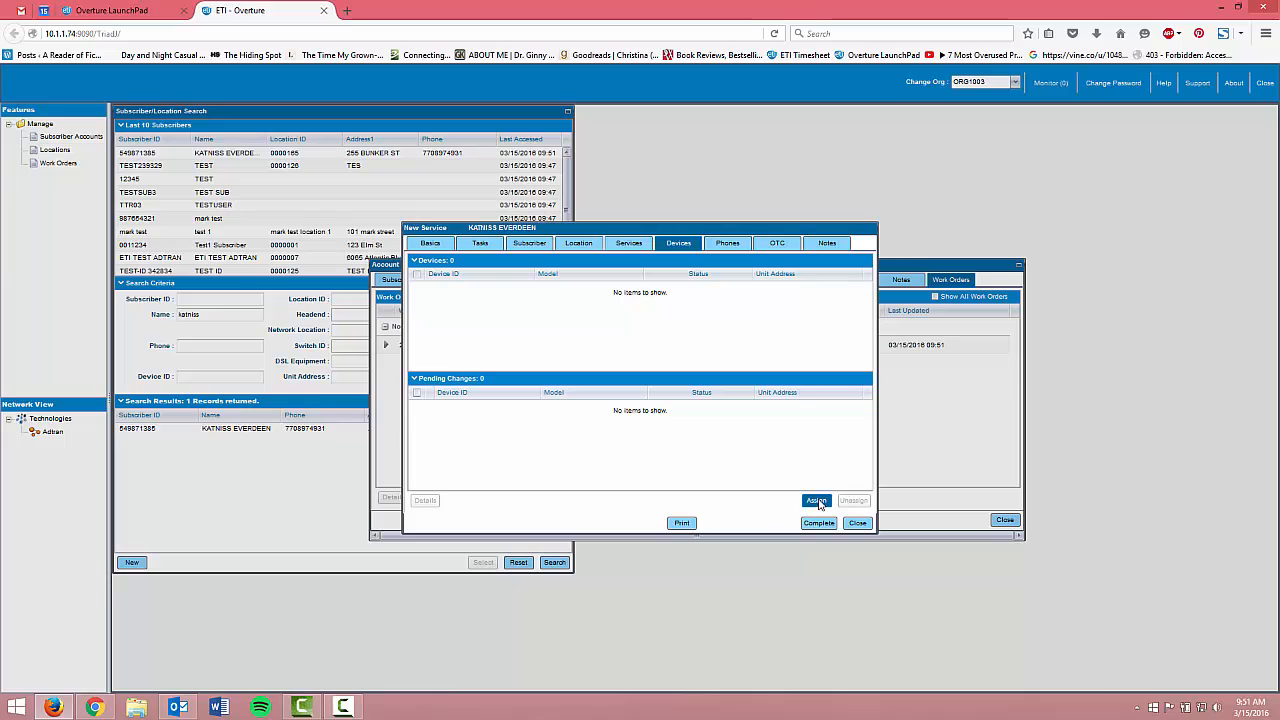
Step: Search Mediaroom devices with ID 12 and select device 105F498FFD12
left_click(816, 500)
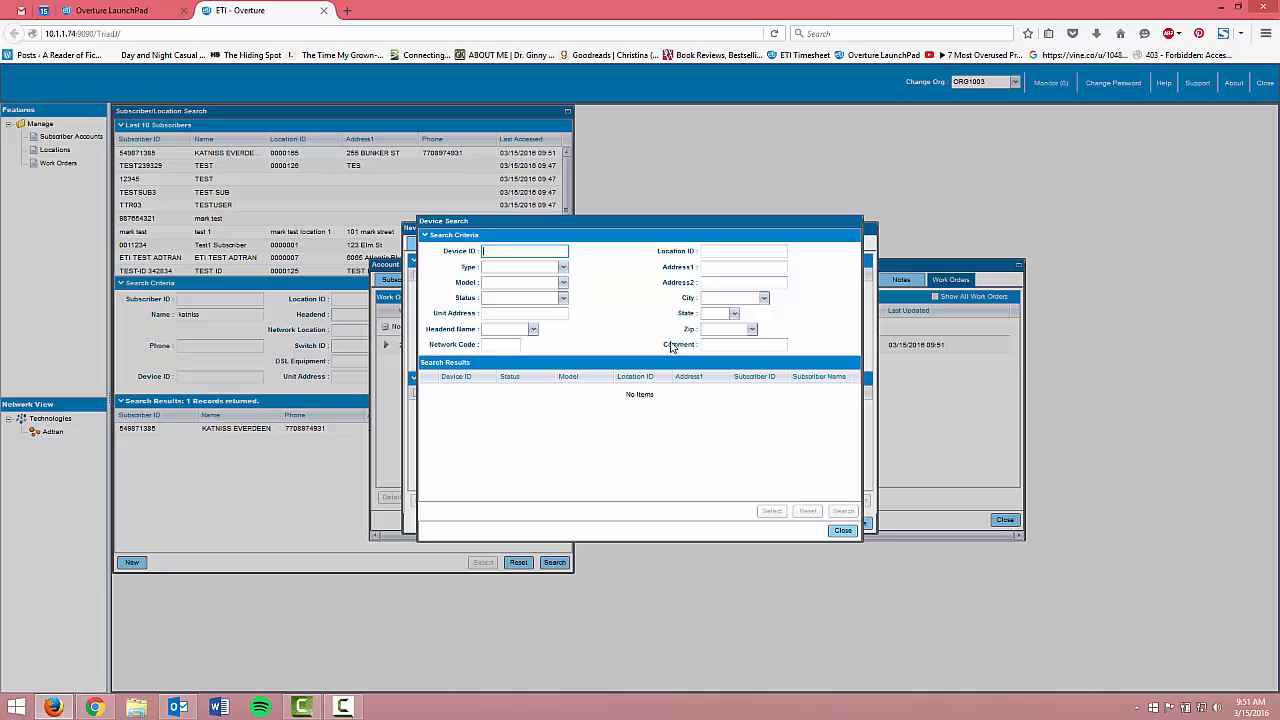
left_click(524, 266)
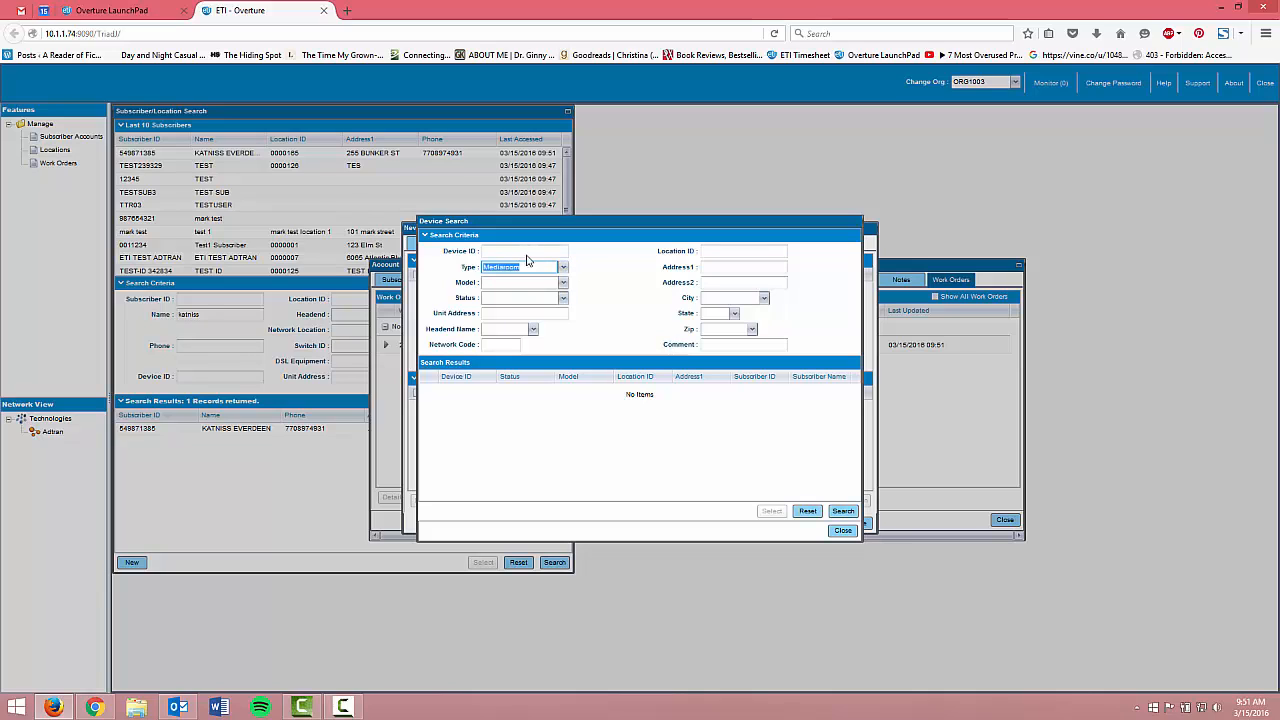
type("12")
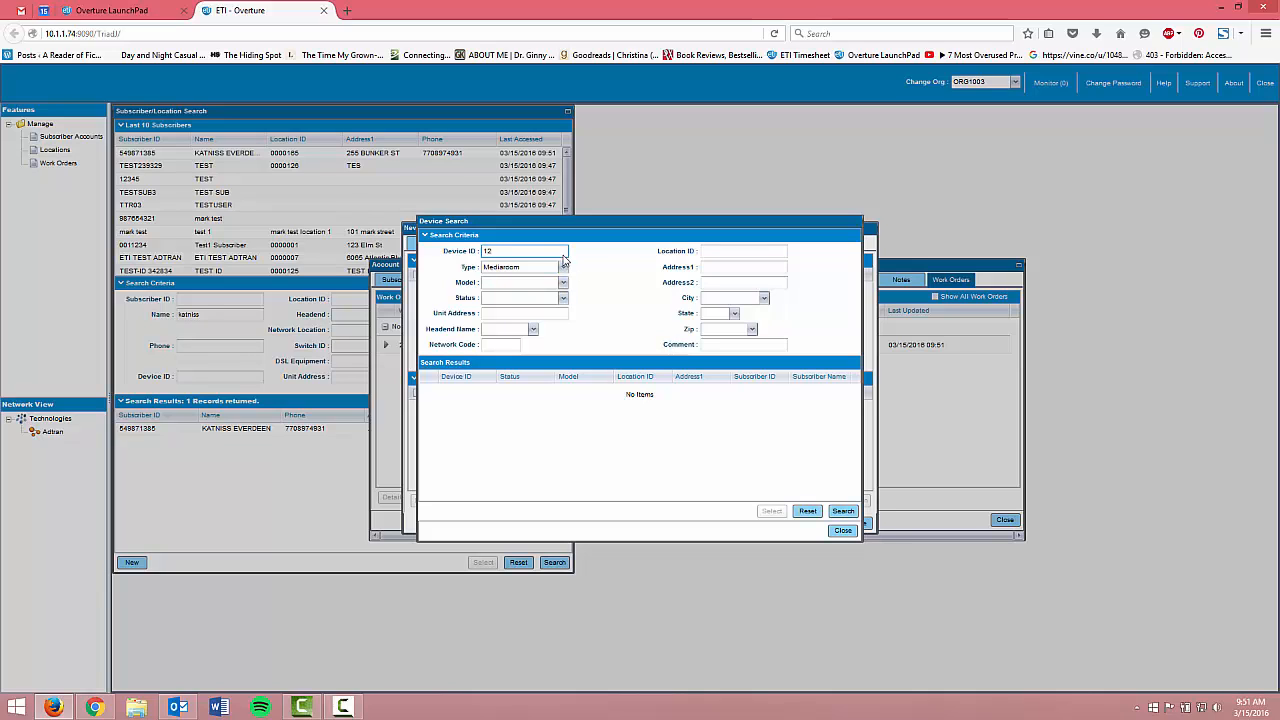
left_click(843, 510)
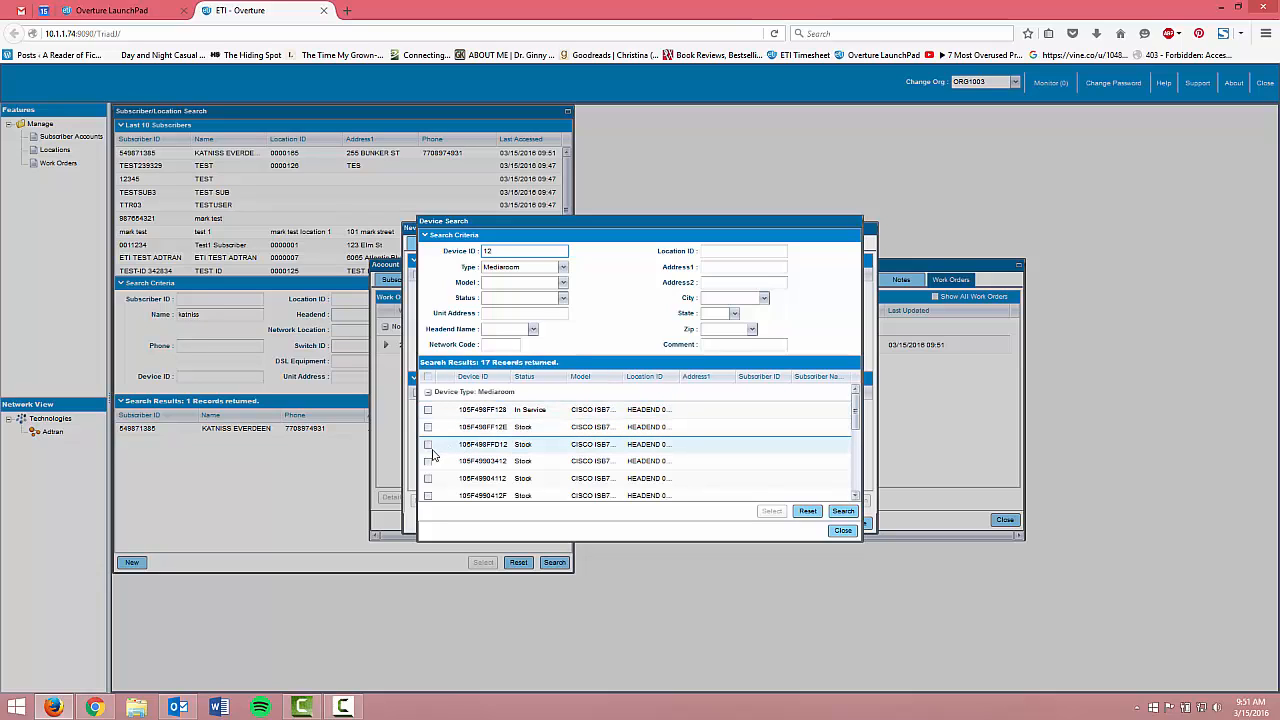
left_click(428, 444)
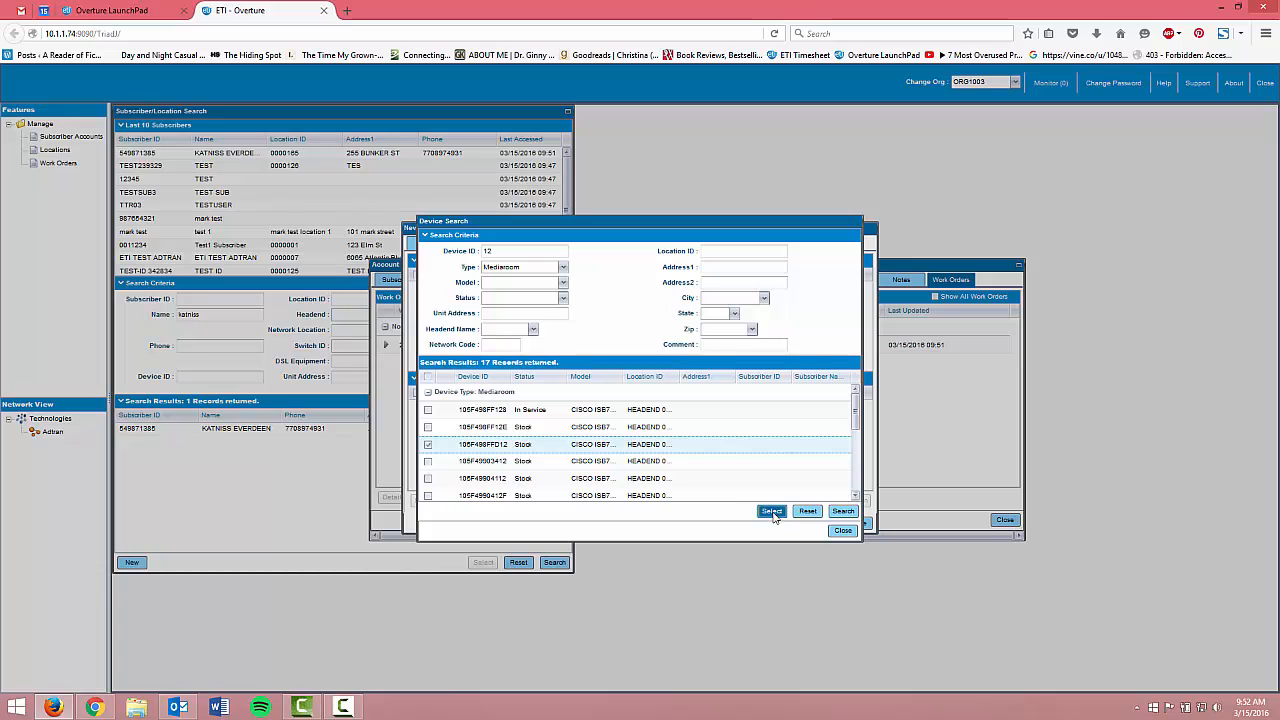
left_click(771, 511)
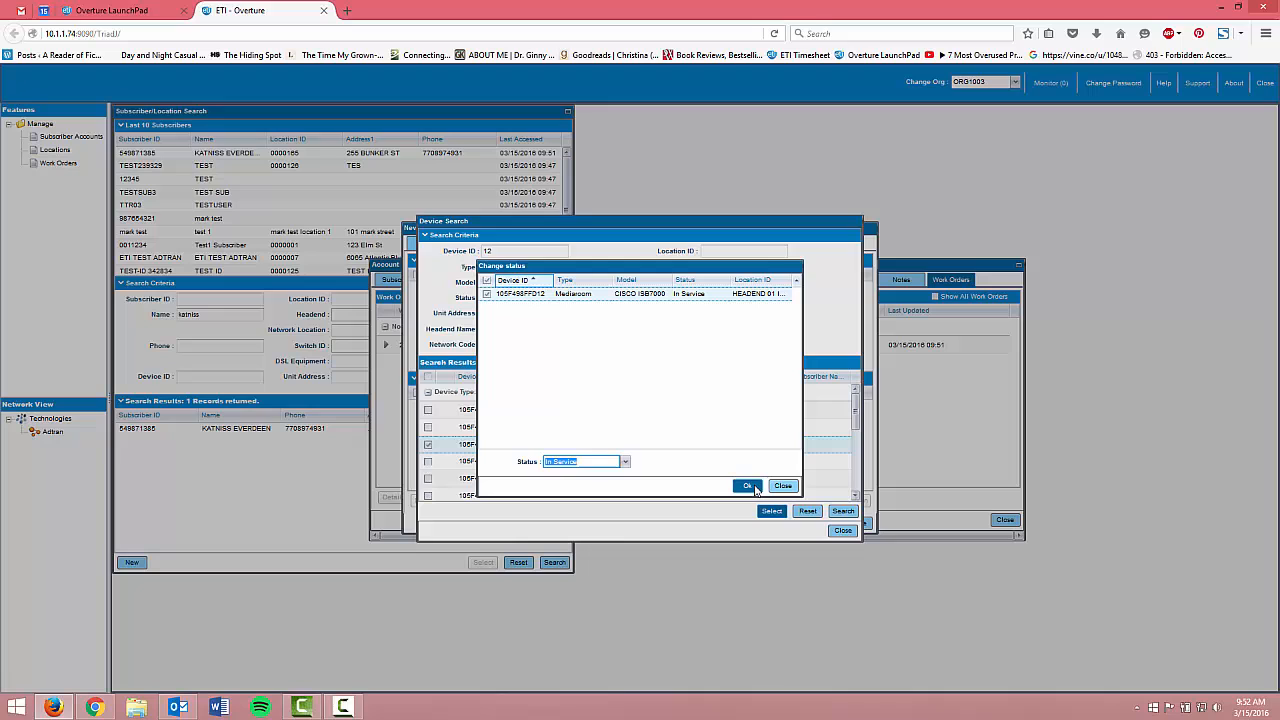
Step: Set the Mediaroom device's status to In Service and confirm
left_click(747, 486)
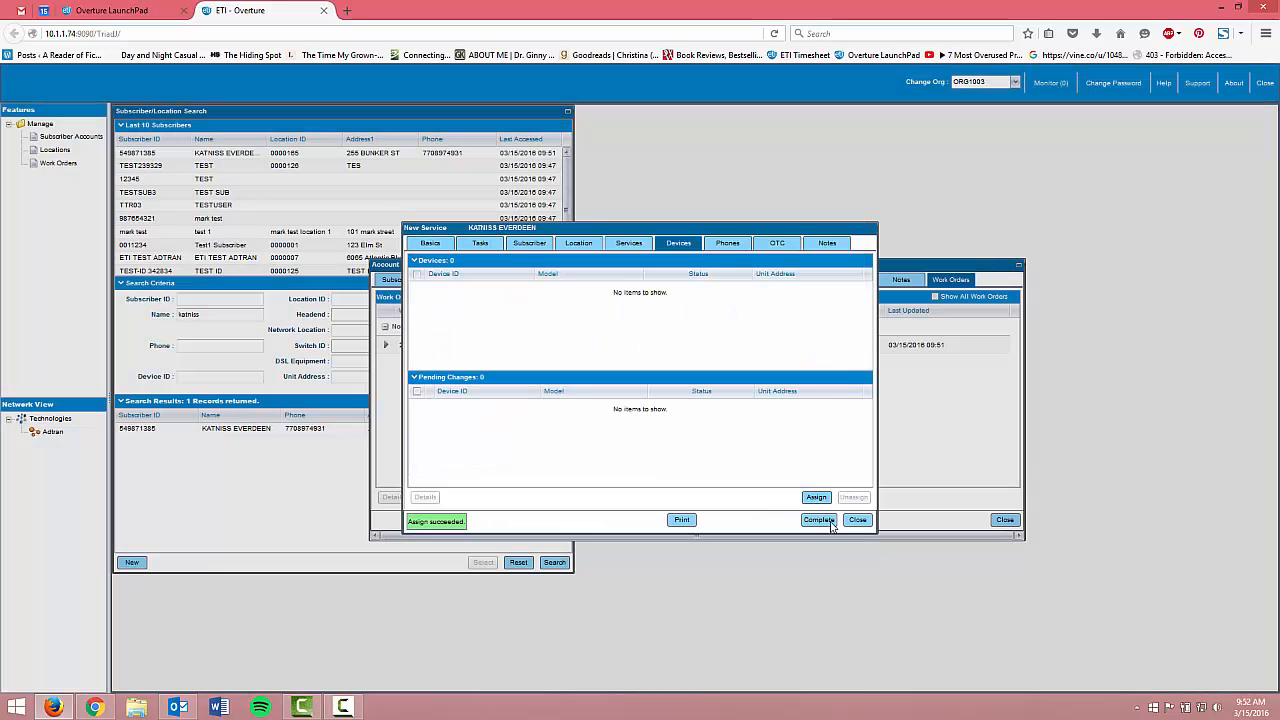
left_click(818, 519)
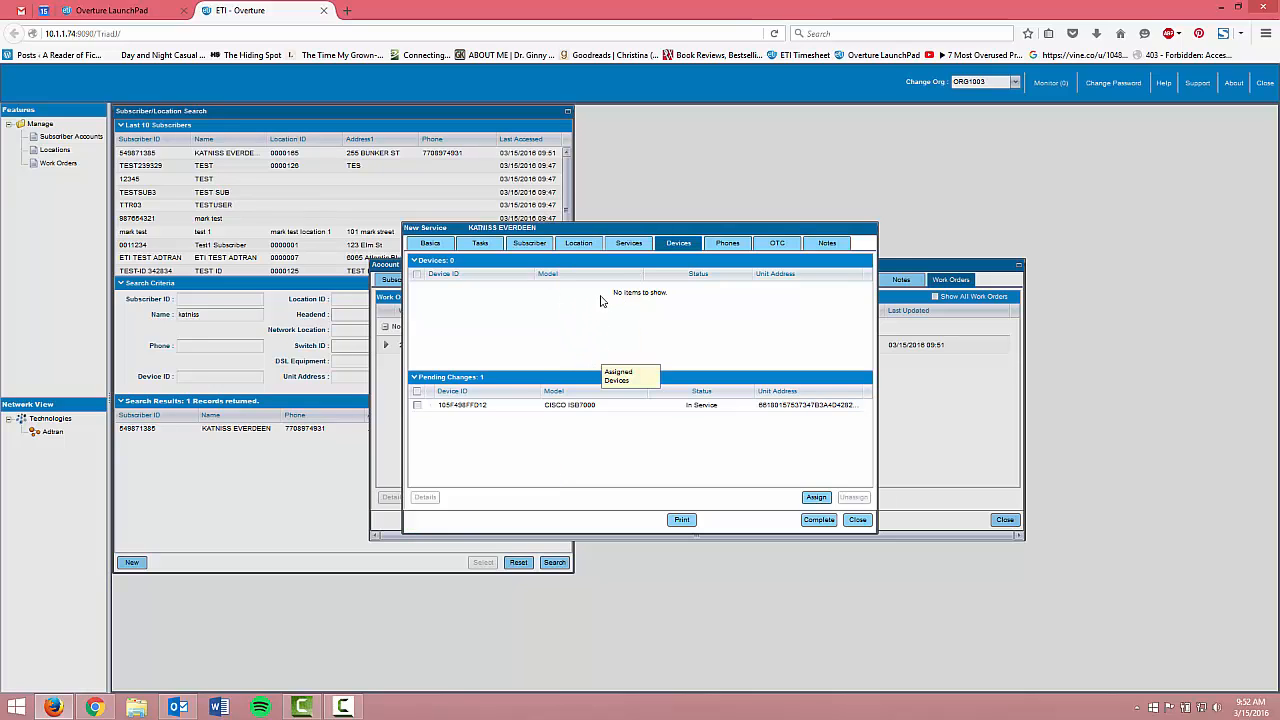
left_click(727, 243)
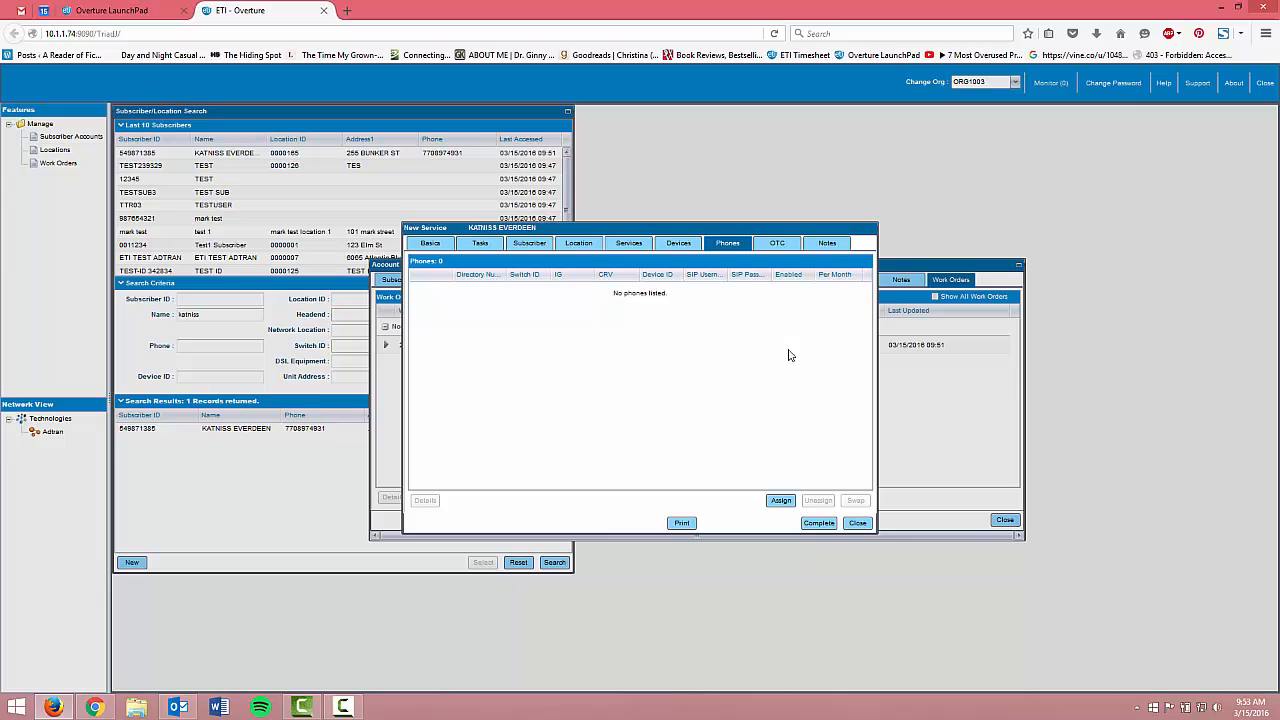
left_click(780, 500)
type("7")
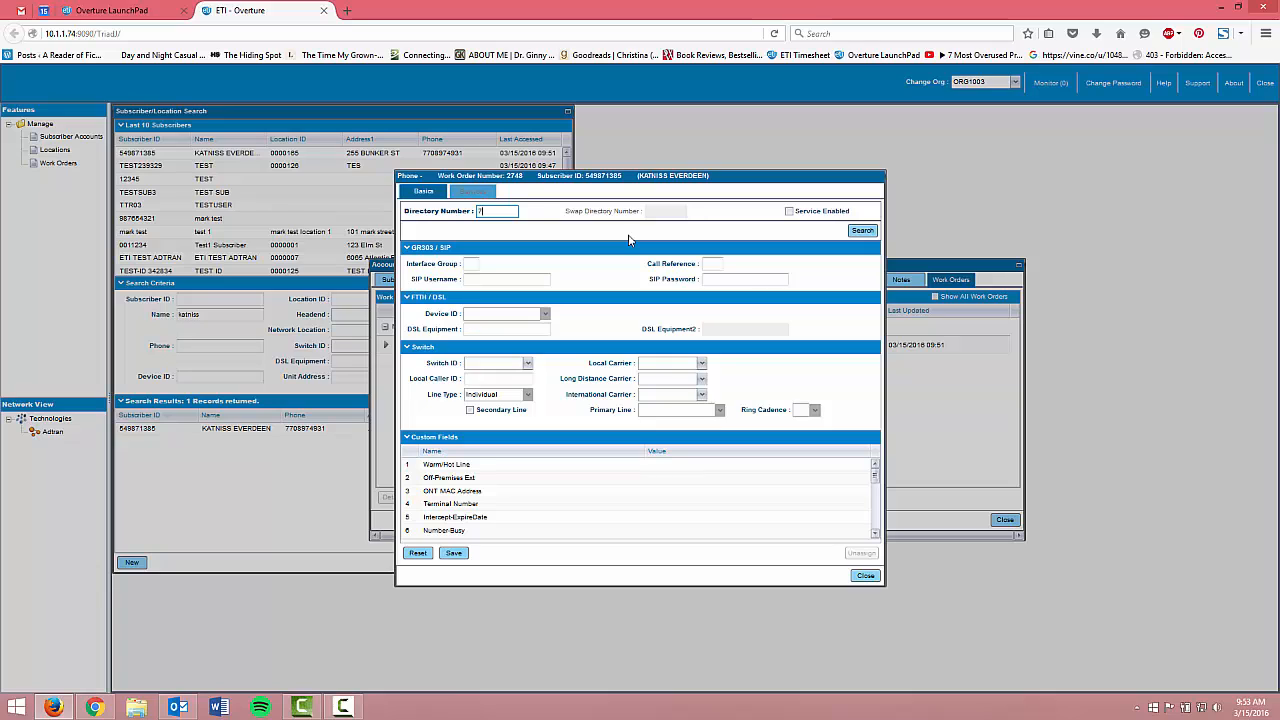
left_click(862, 230)
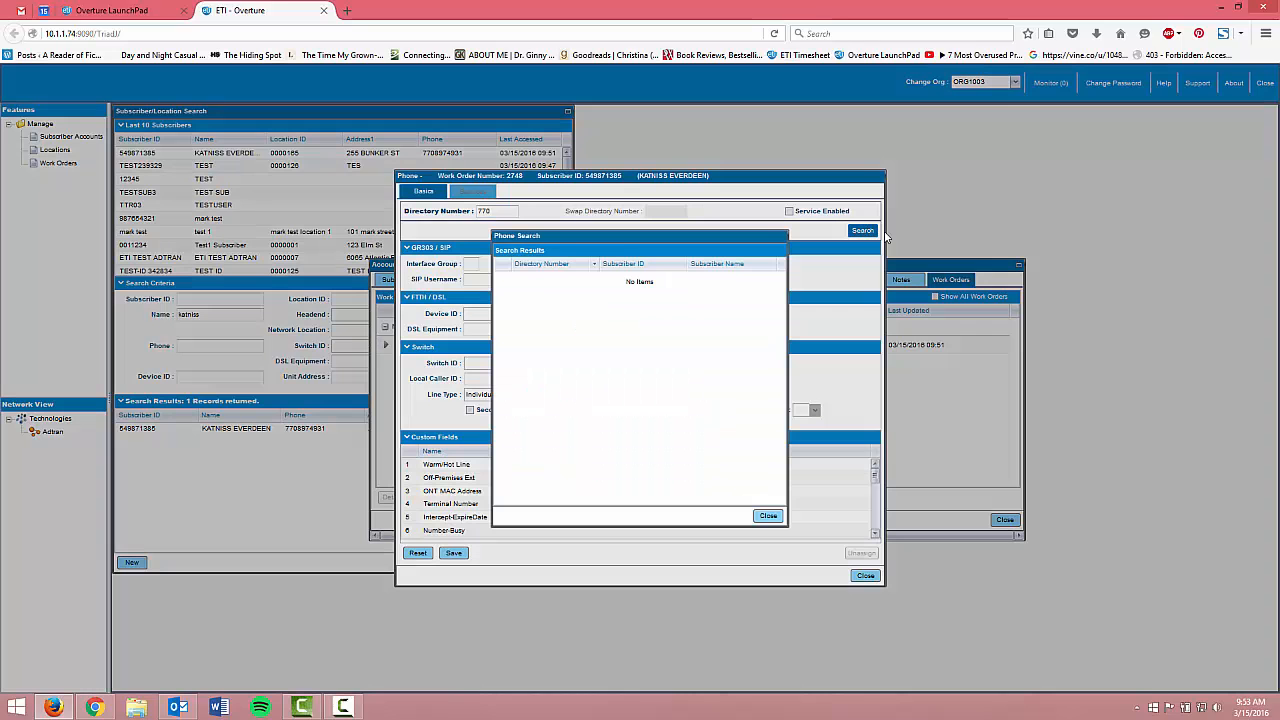
left_click(861, 230)
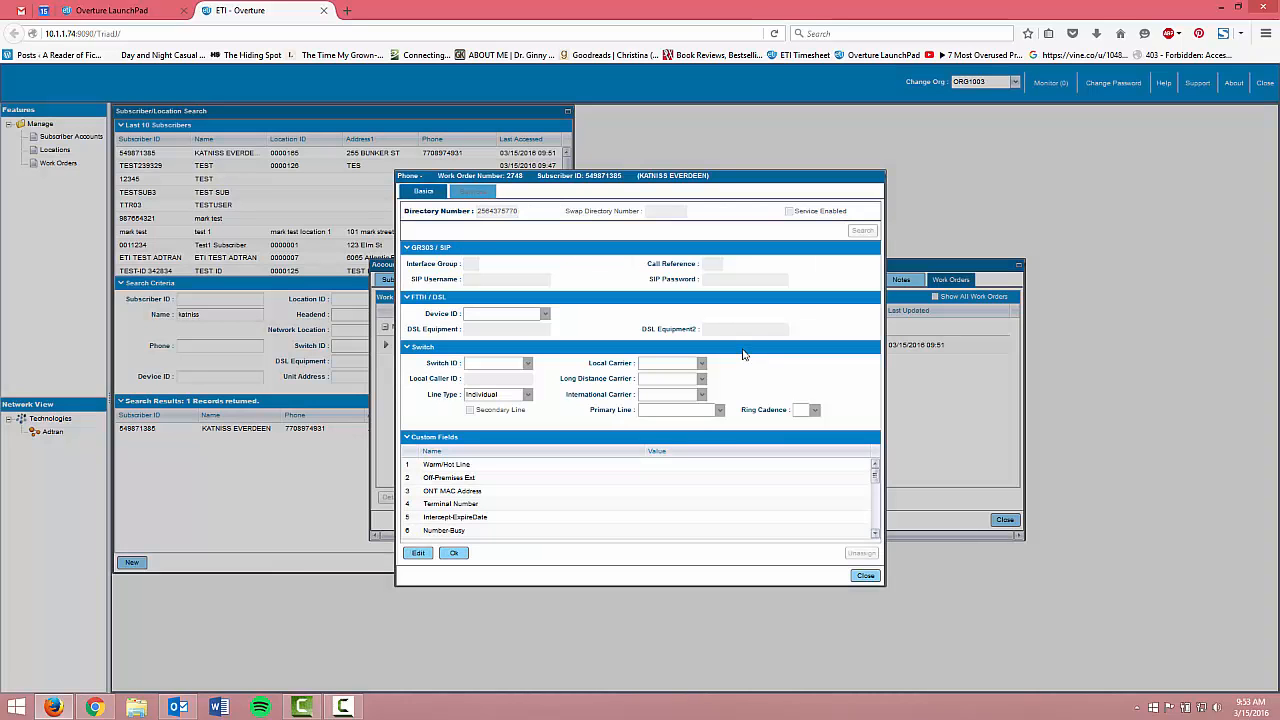
mouse_move(795, 226)
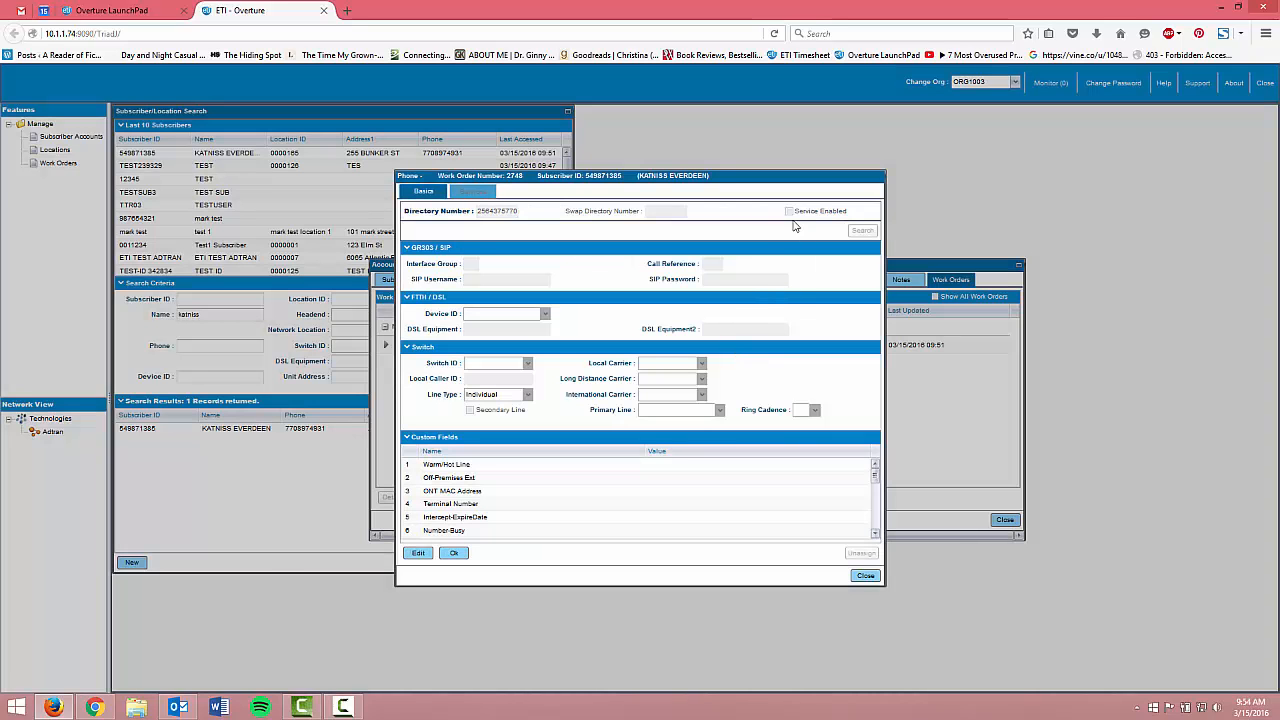
Step: Enable service on the phone line, set its switch to METASIP, and save
left_click(418, 553)
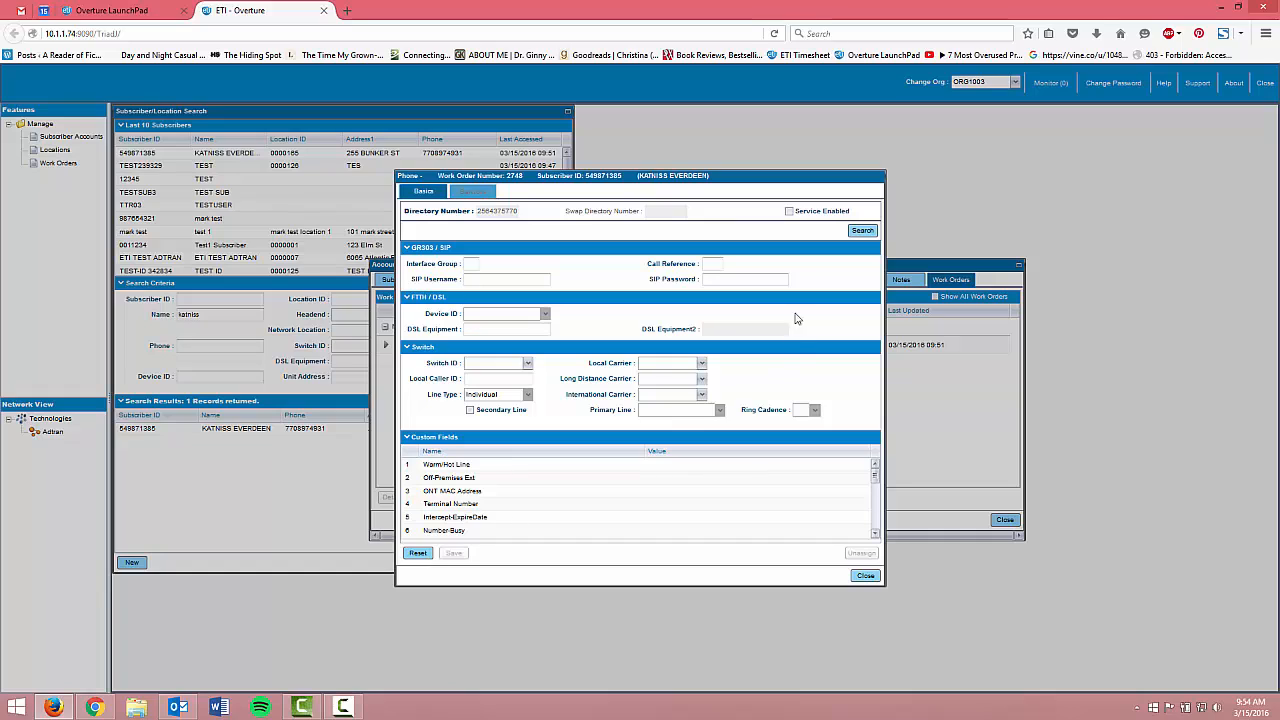
left_click(789, 211)
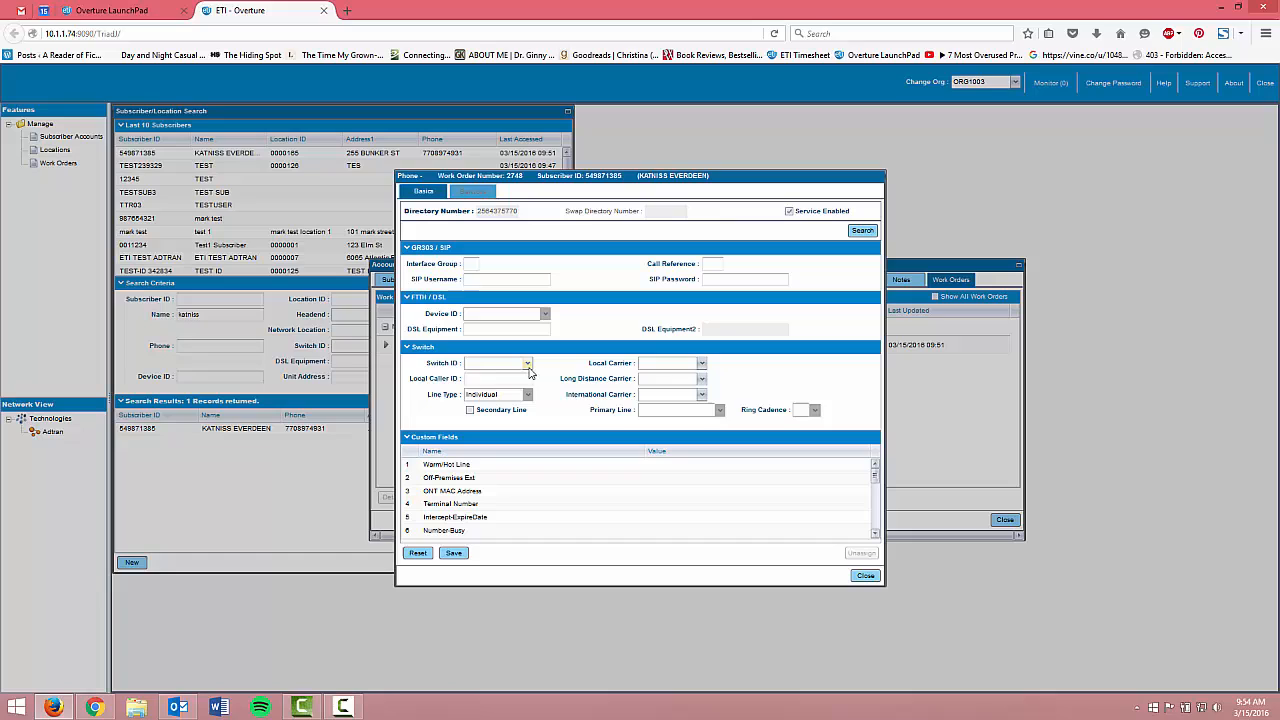
left_click(527, 362)
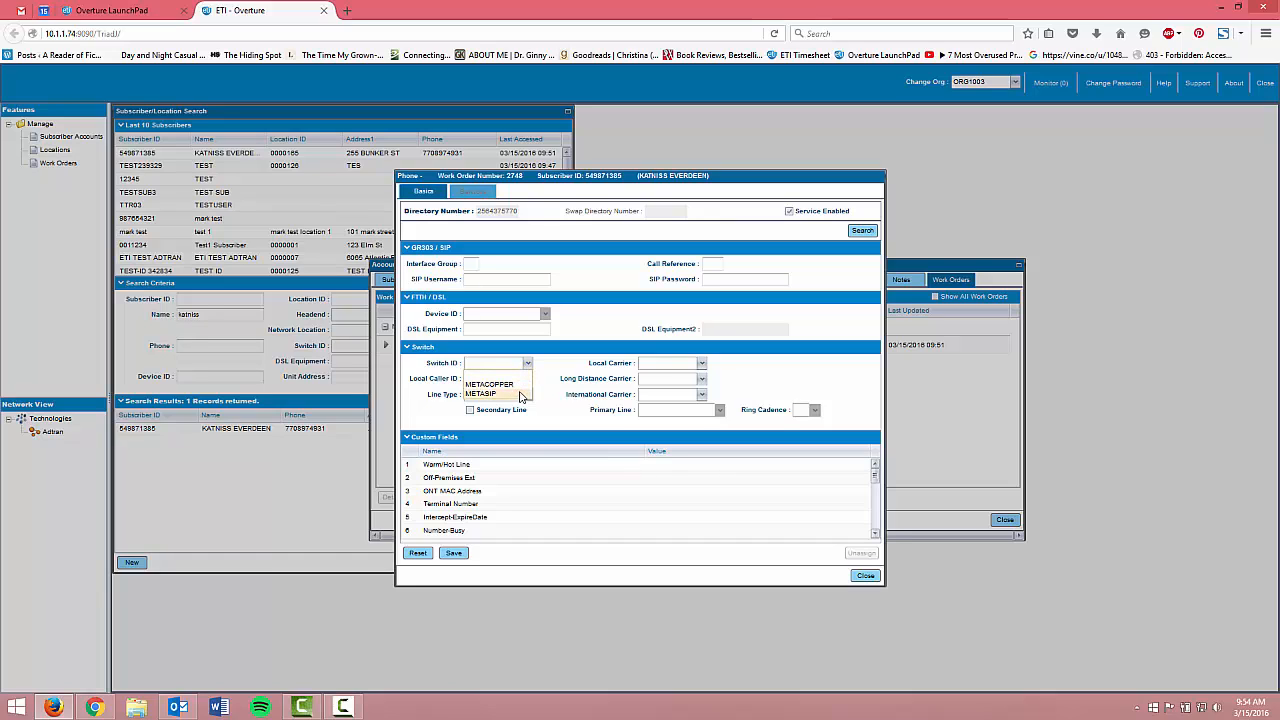
left_click(490, 393)
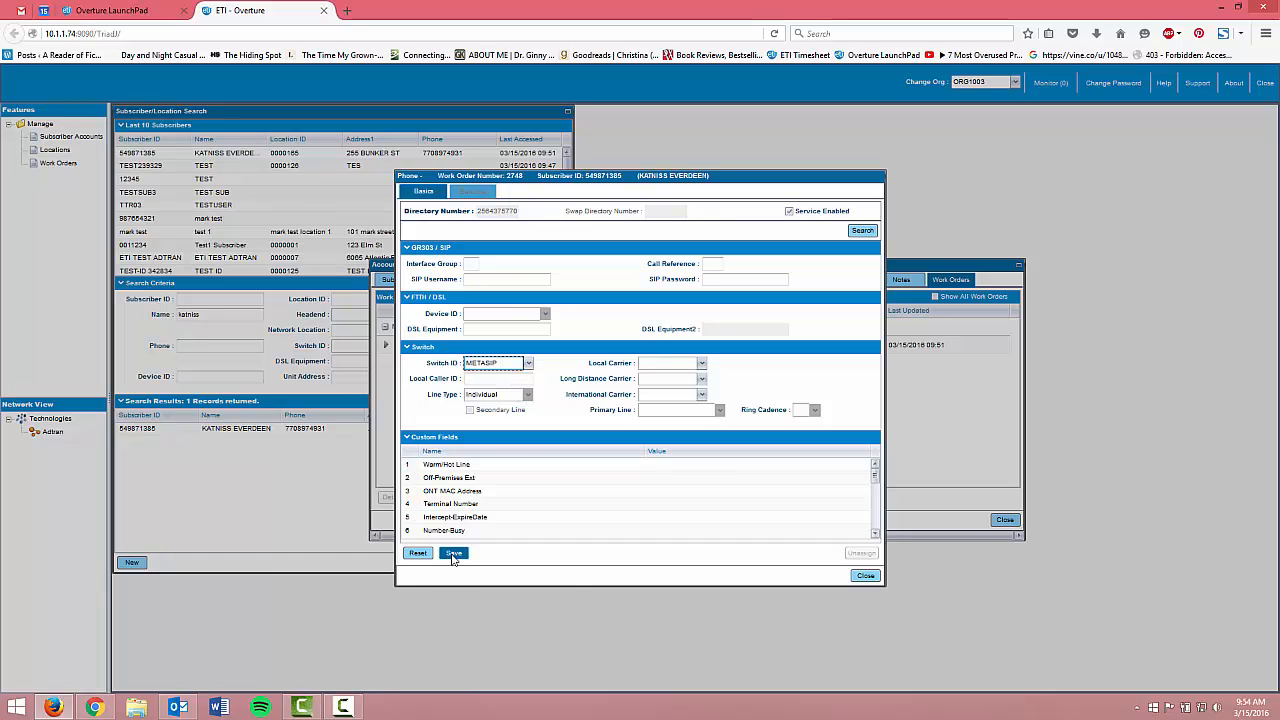
left_click(453, 553)
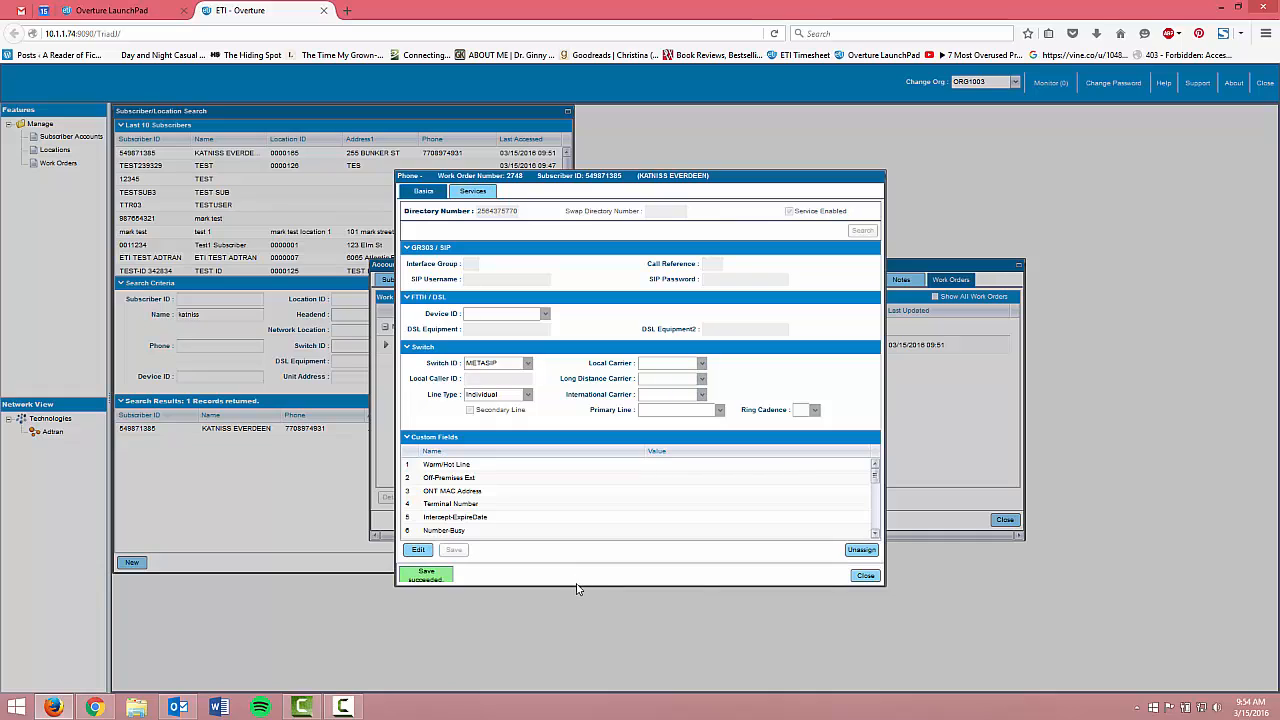
mouse_move(518, 231)
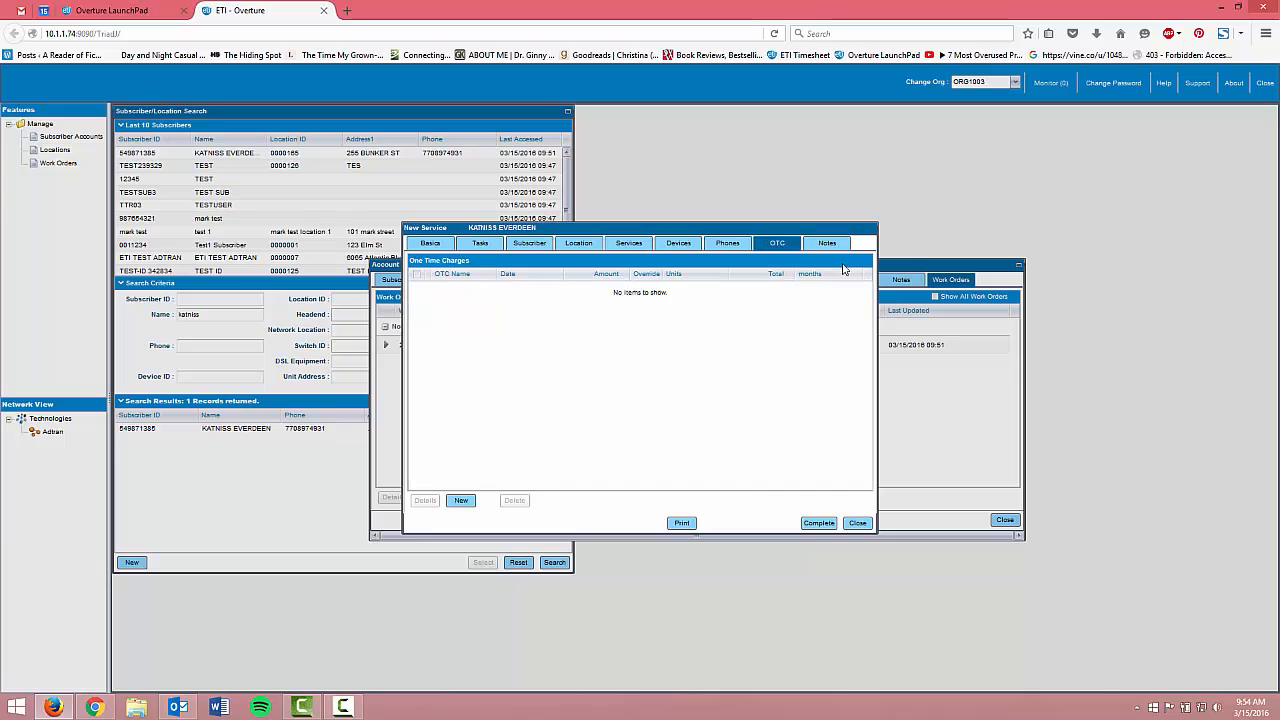
Step: Save a 2-unit TRUCK ROLL one-time charge at 75.00 each, totalling 150.00
left_click(461, 500)
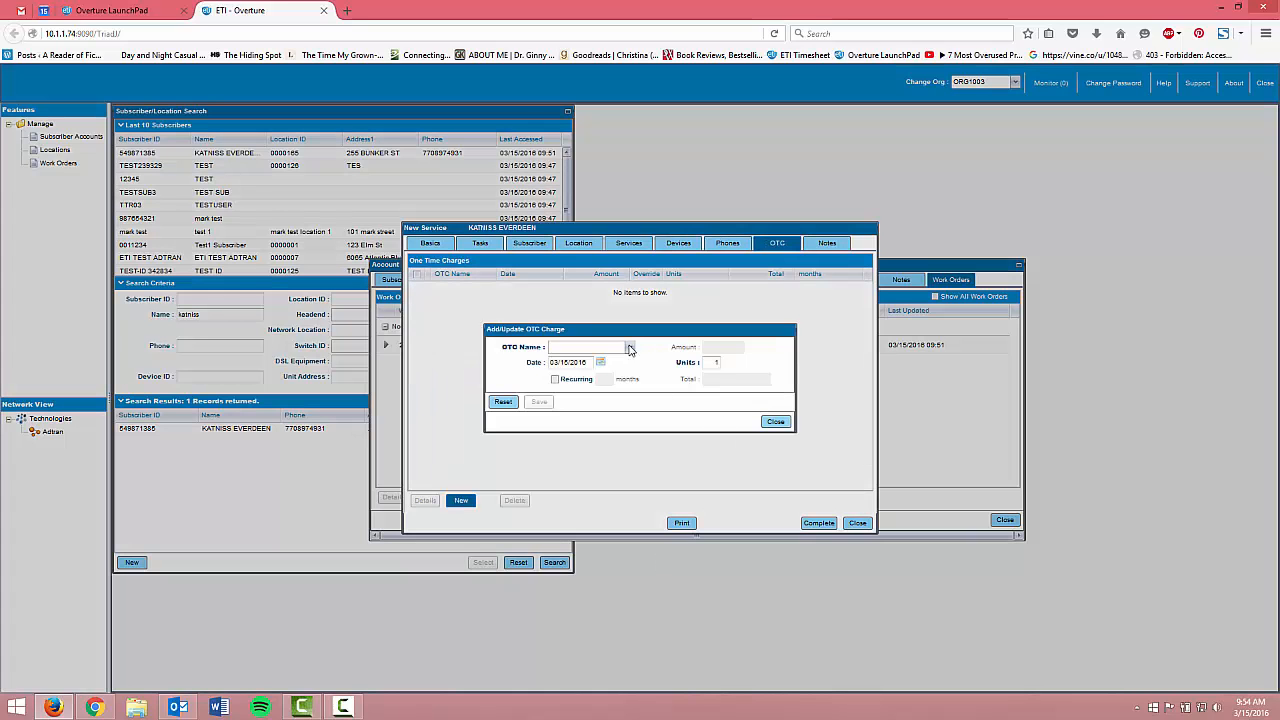
left_click(629, 347)
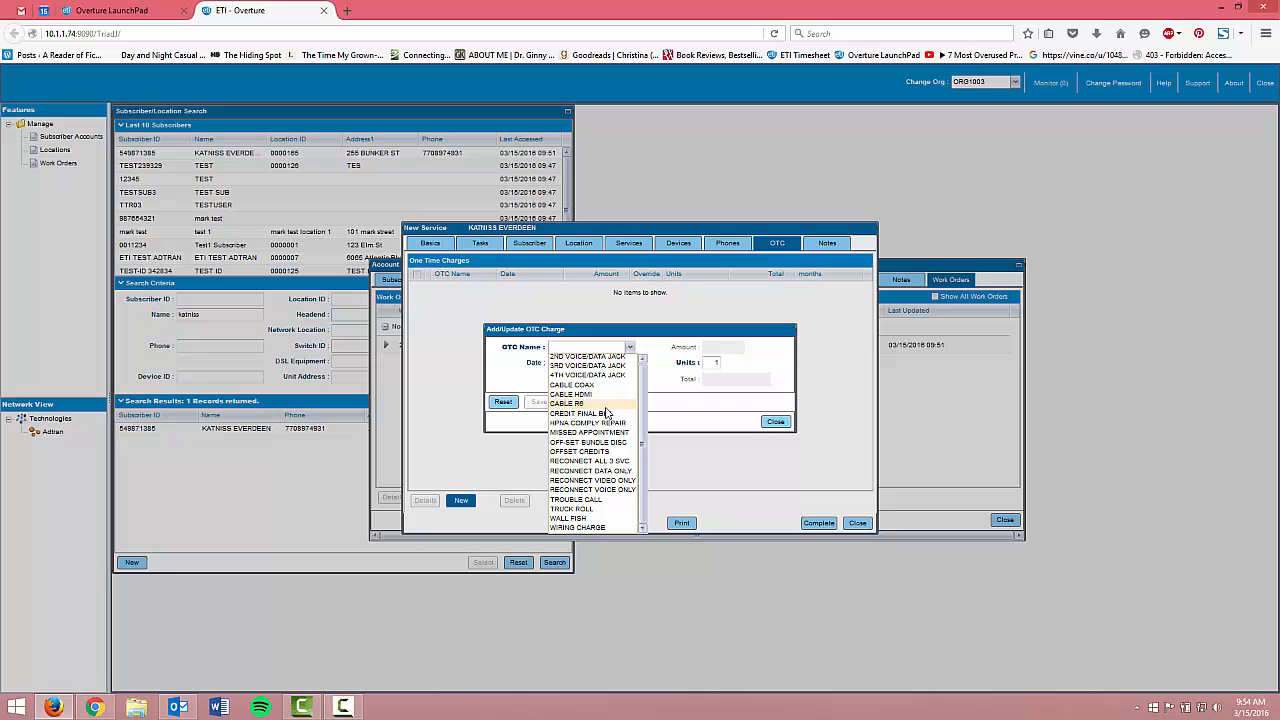
left_click(572, 508)
type("2")
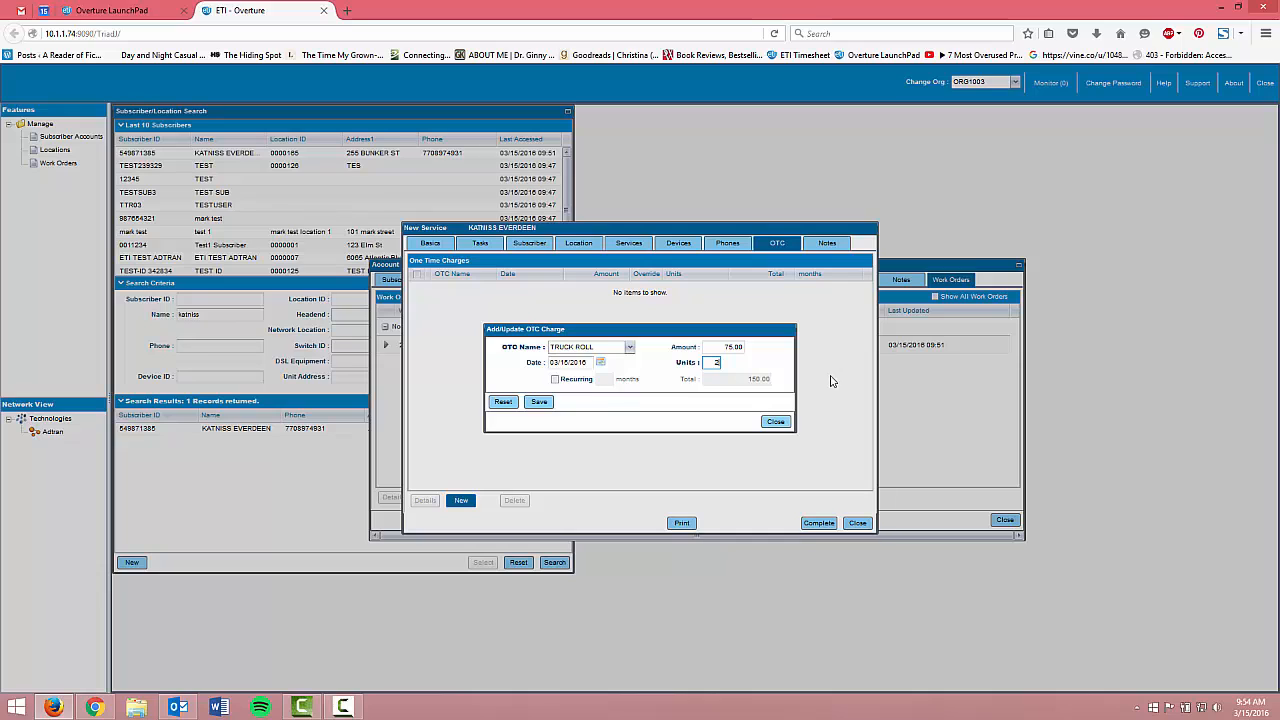
left_click(538, 401)
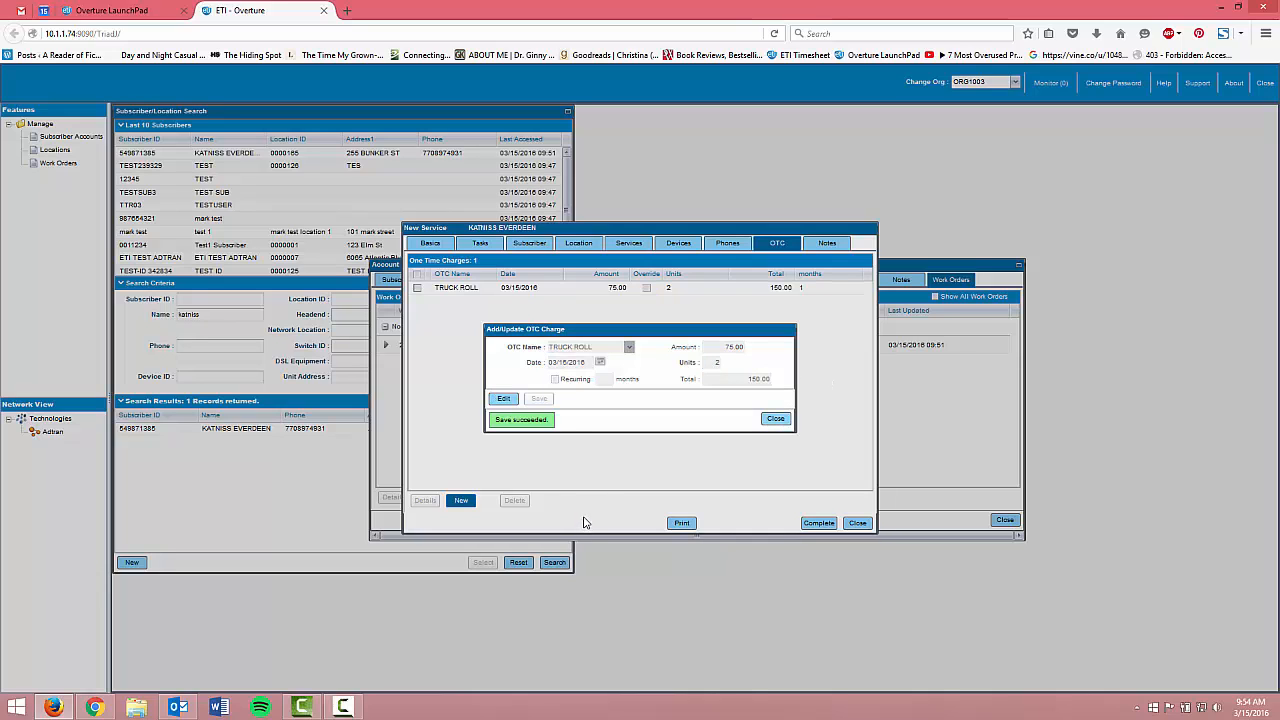
left_click(776, 418)
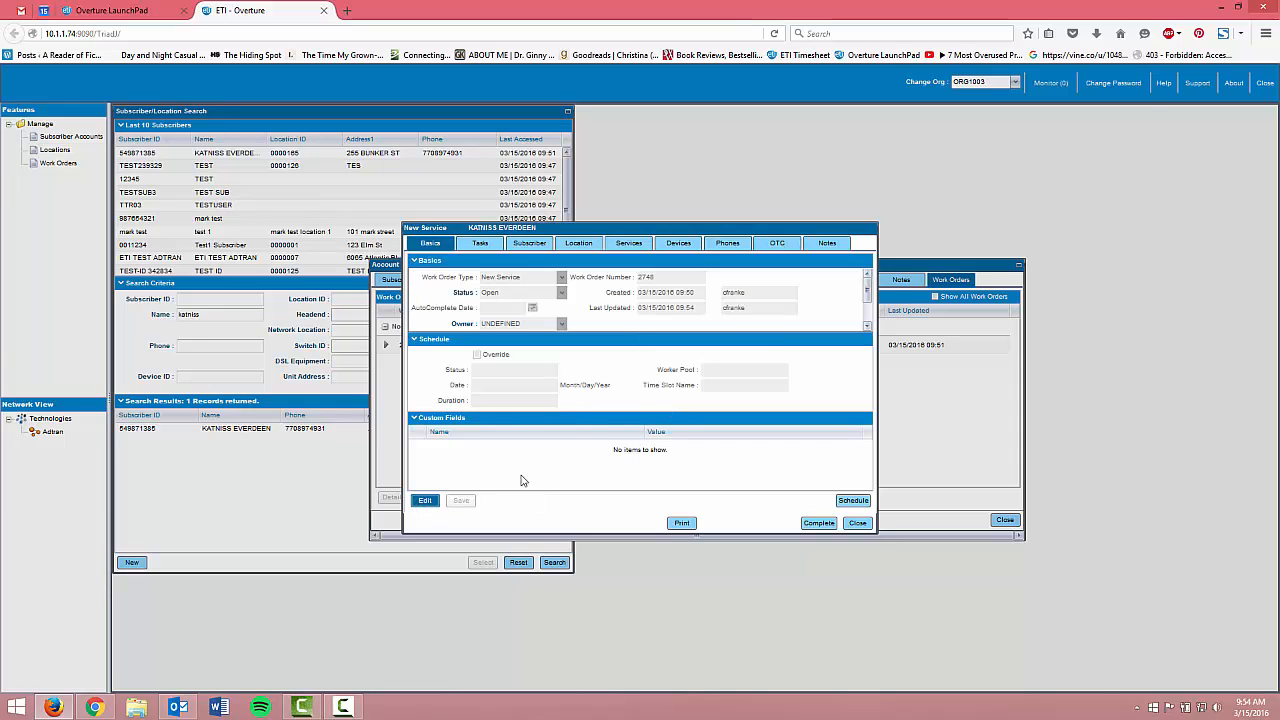
Step: Enter 'call subscriber 1 hour before arrival' in the Basics Comments box and save
left_click(424, 500)
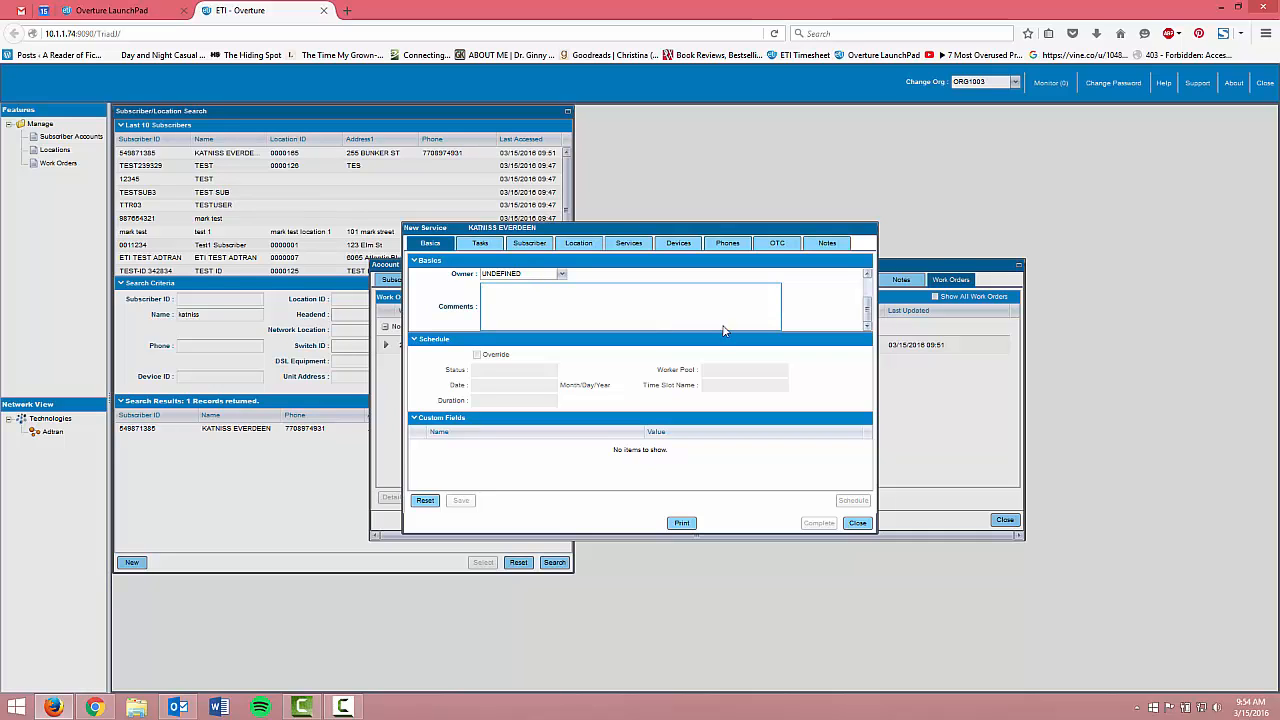
type("call subscriber")
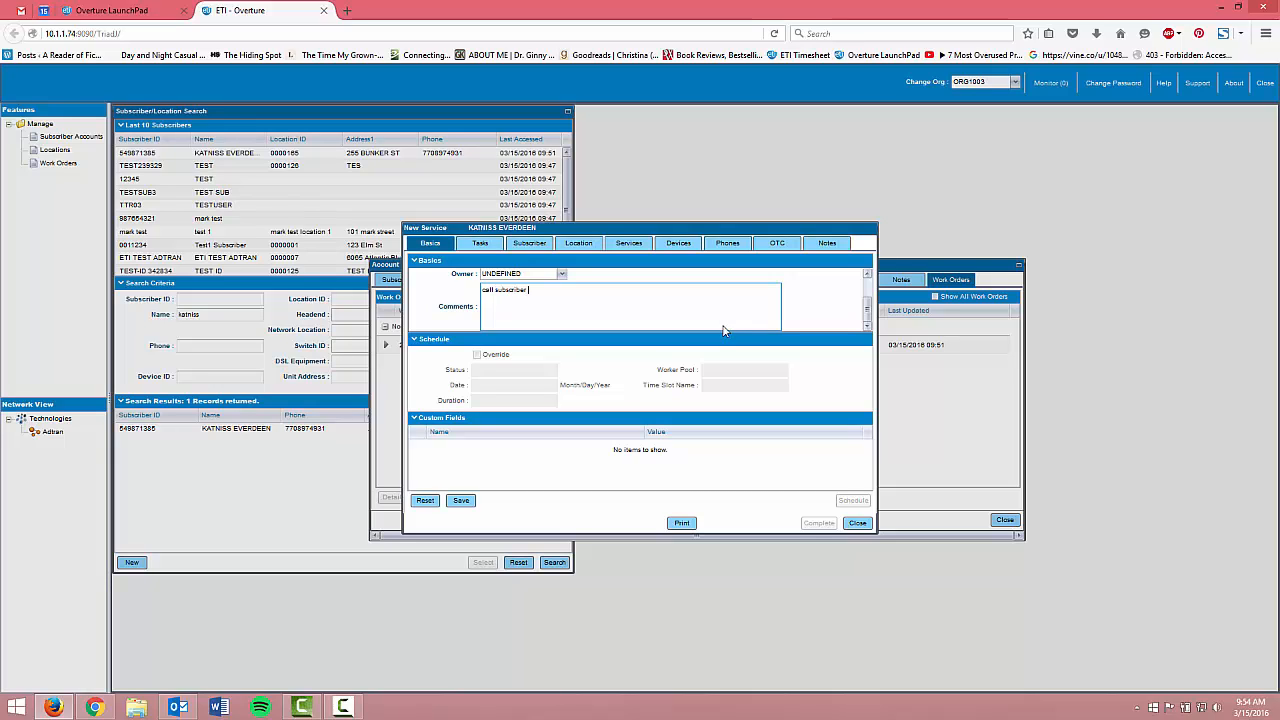
type("1 hour before arrival")
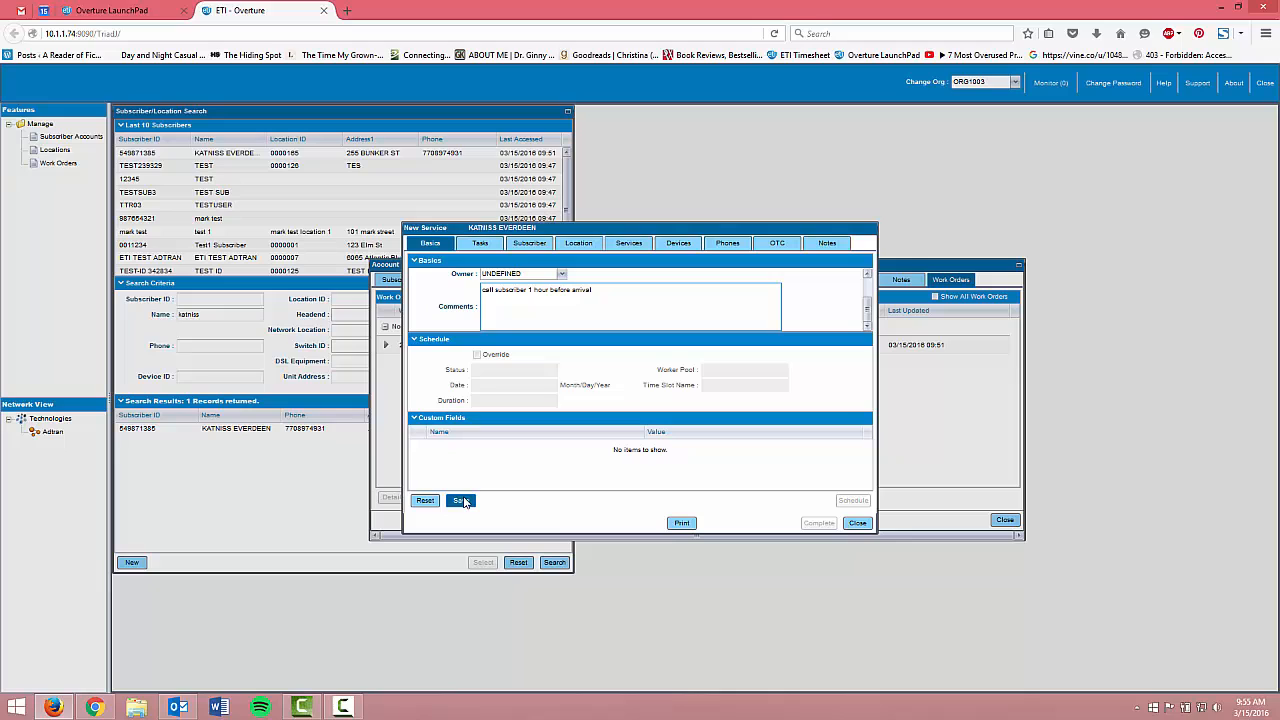
left_click(460, 500)
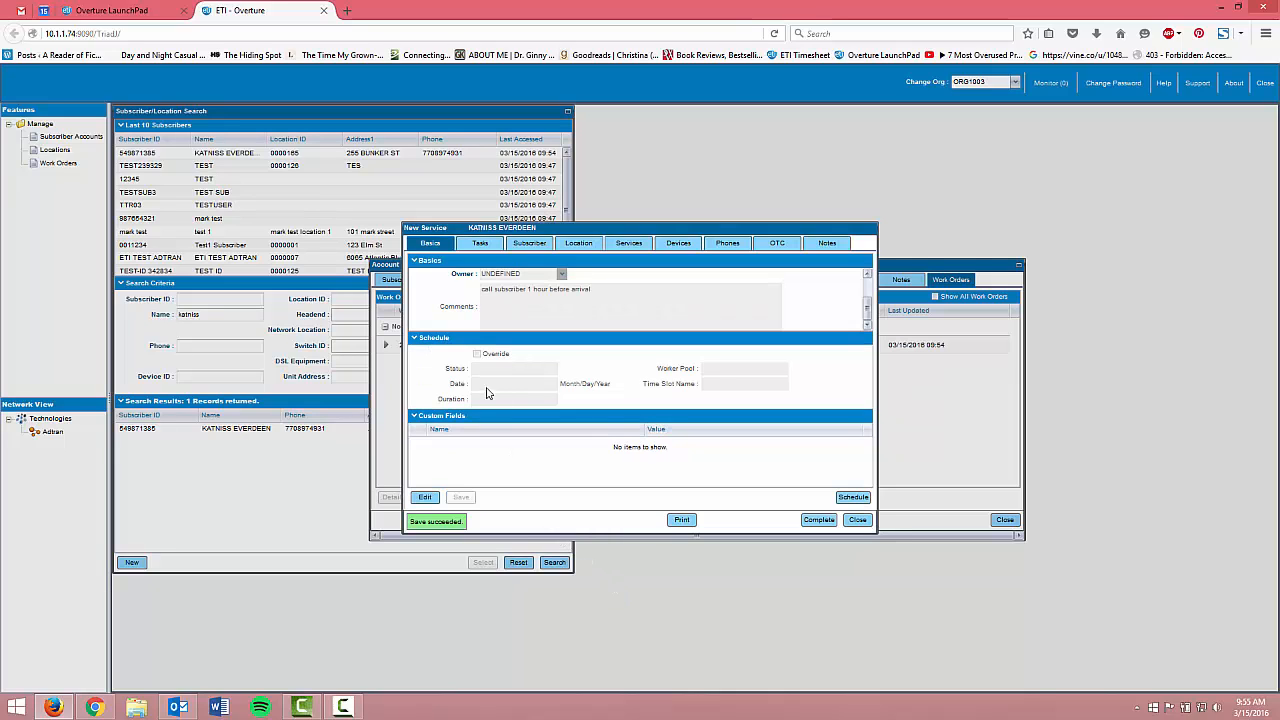
mouse_move(853, 497)
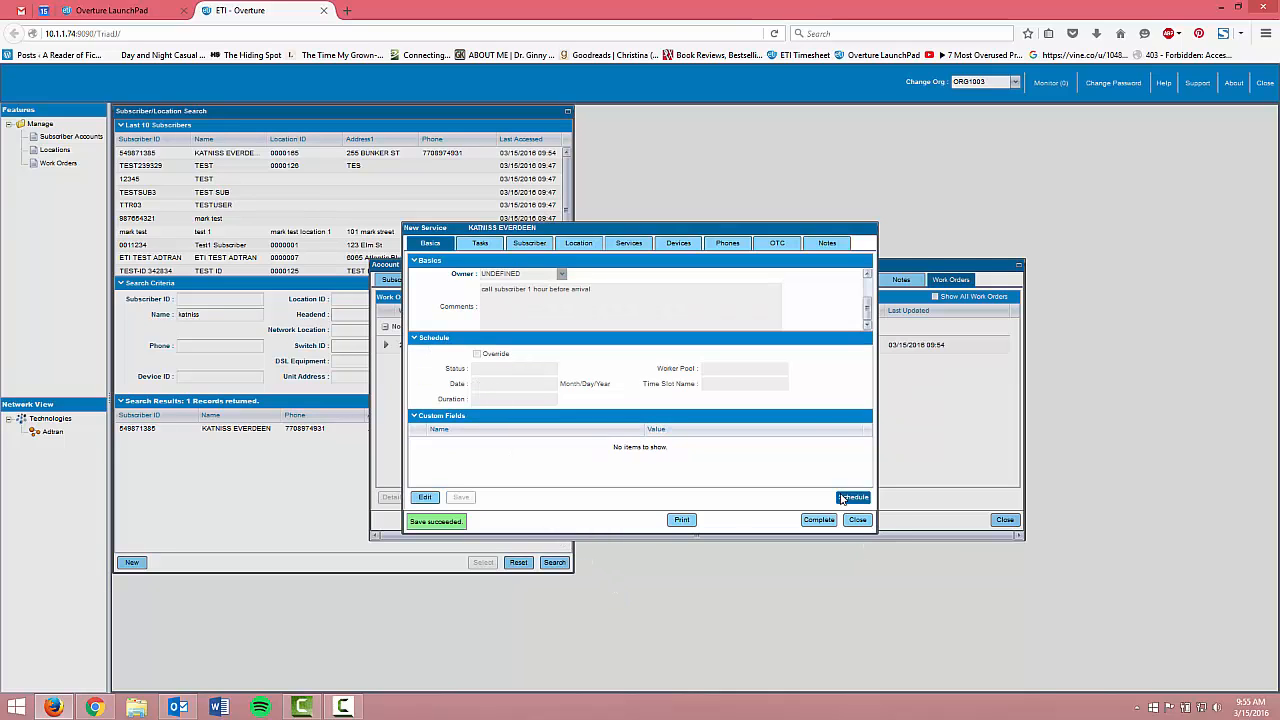
Step: Start scheduling the work order with INSTALLER as the worker pool
left_click(852, 497)
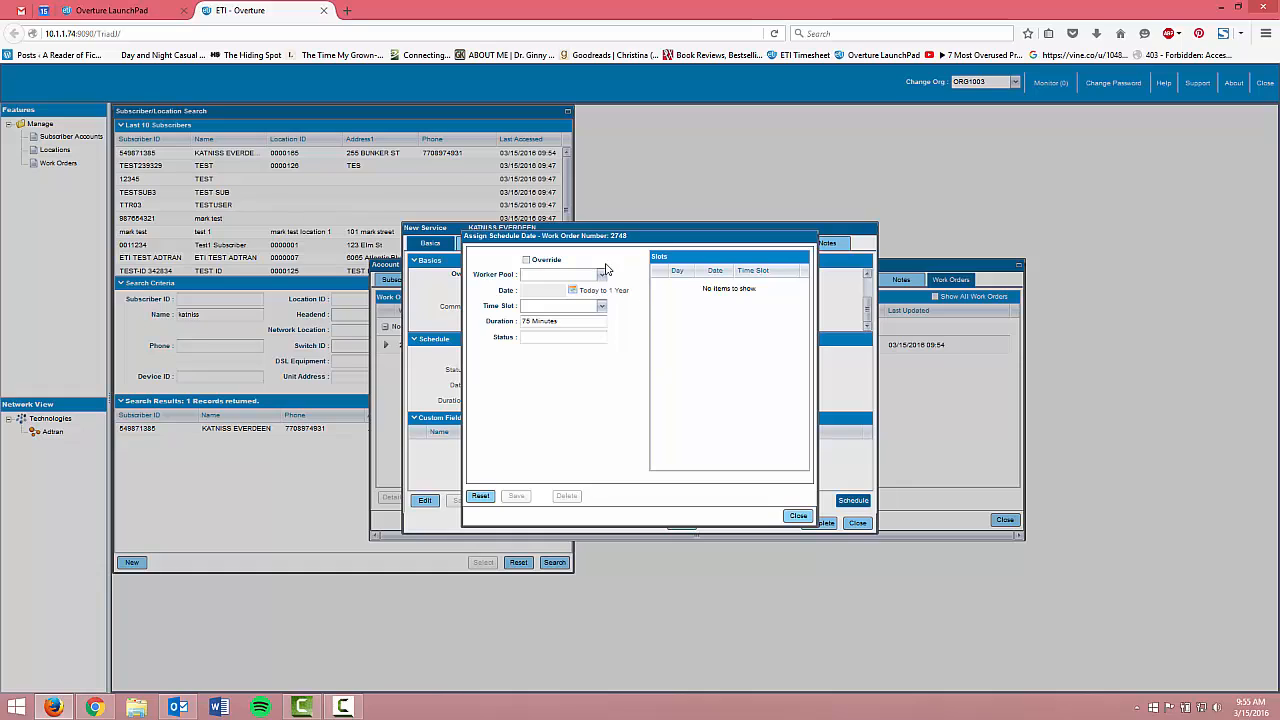
left_click(600, 274)
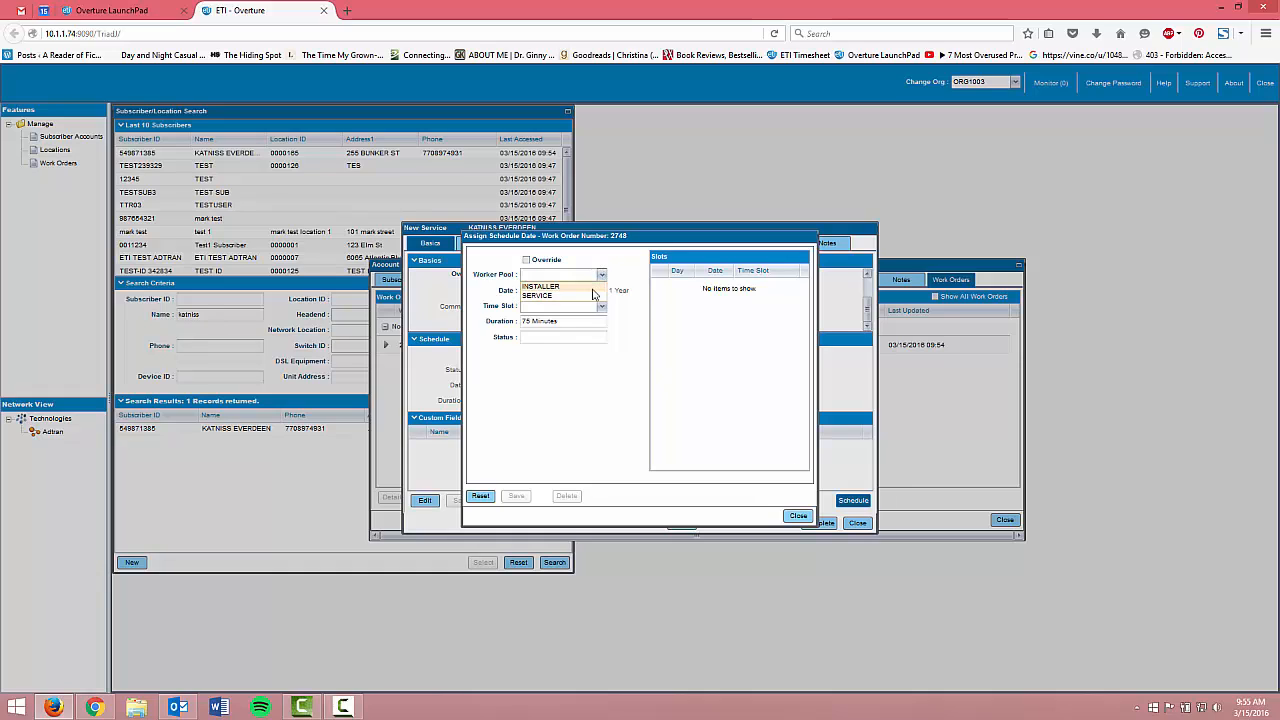
left_click(541, 287)
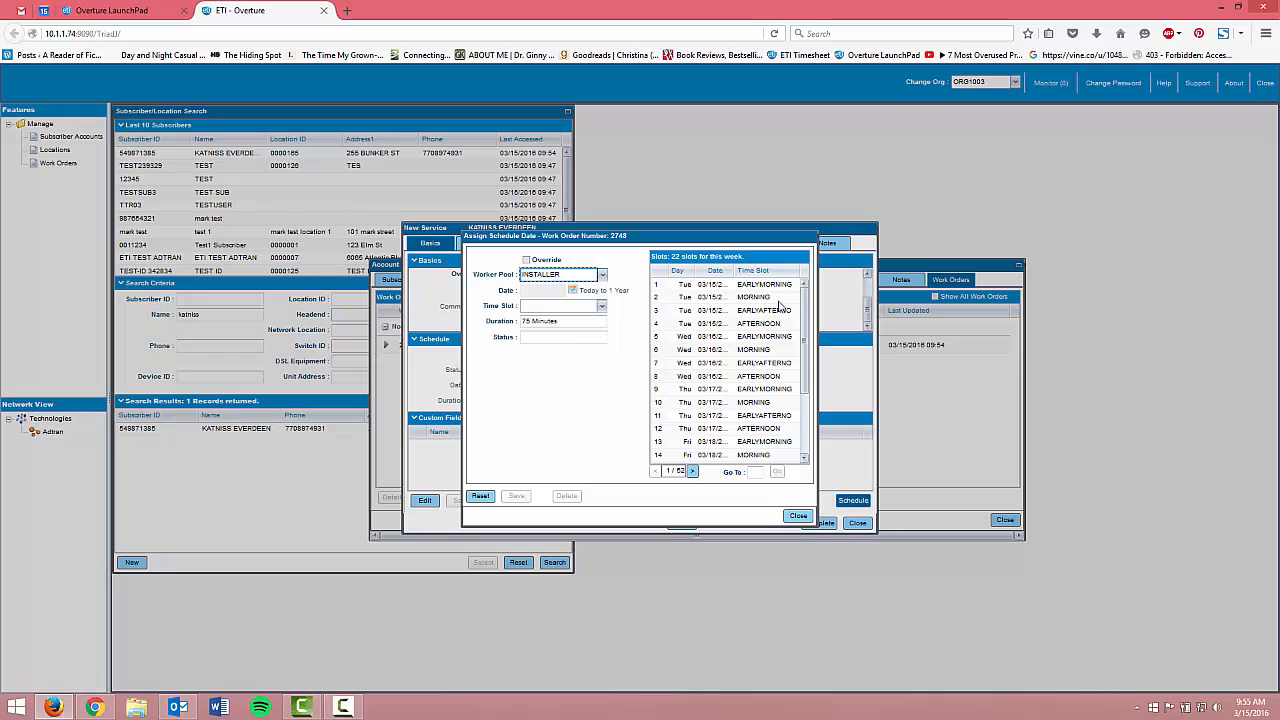
Step: Book the Friday 03/18/2016 AFTERNOON slot, save it, and close the scheduler
scroll("down", 3)
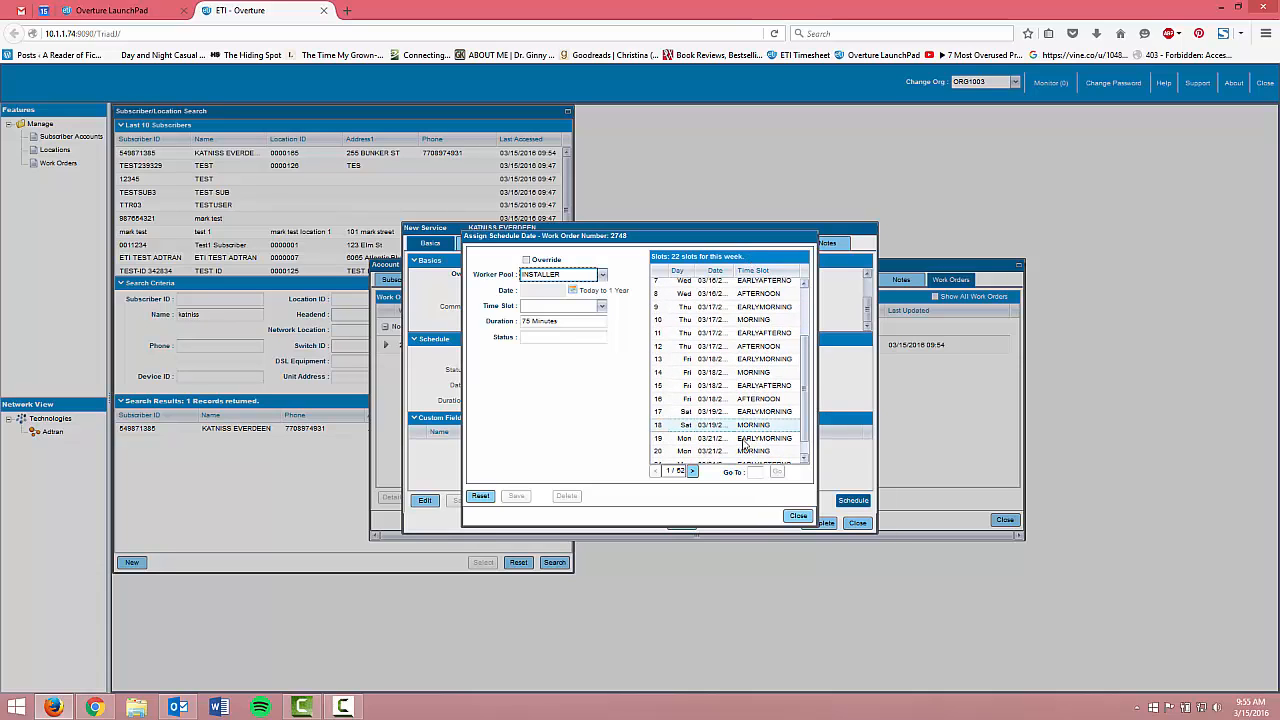
left_click(720, 438)
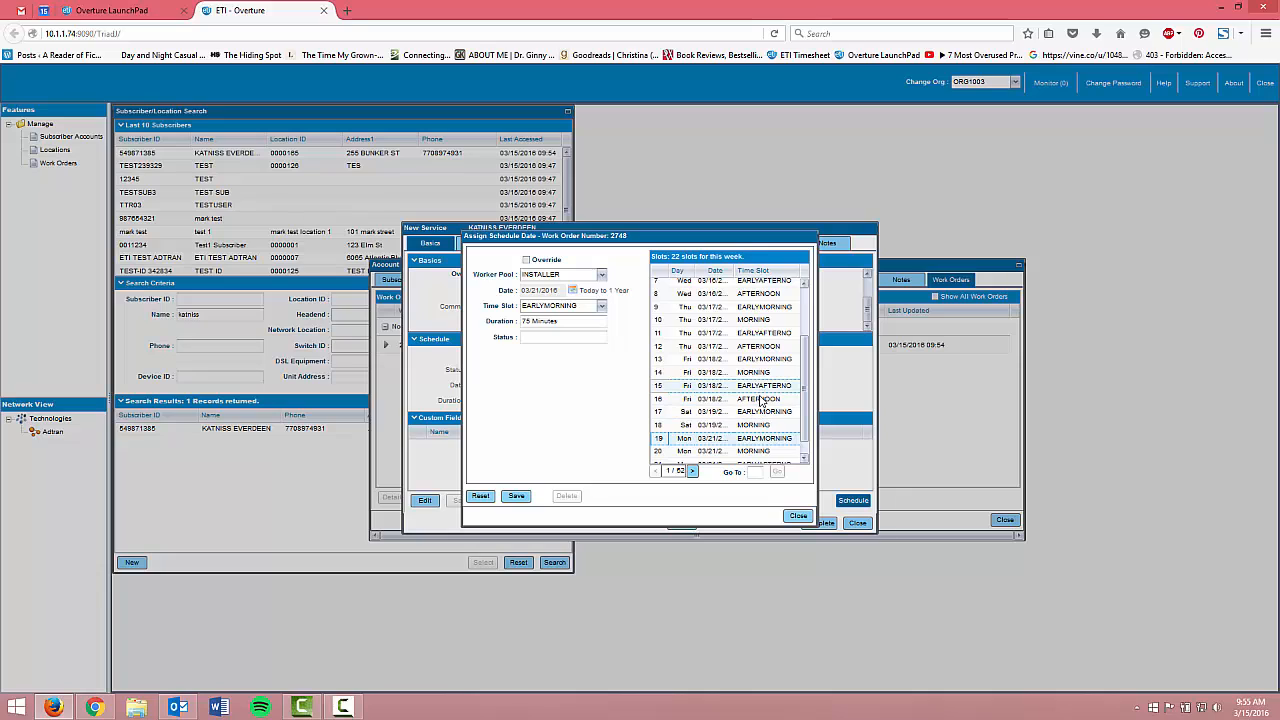
left_click(760, 398)
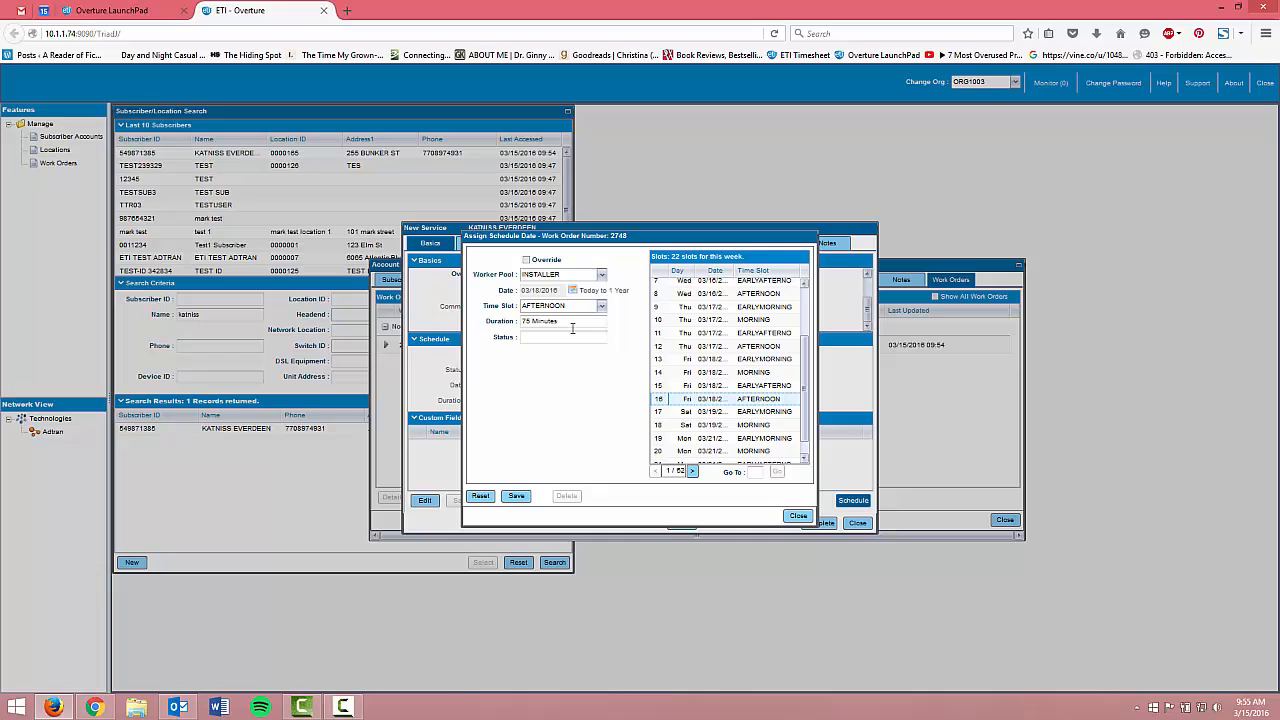
mouse_move(492, 517)
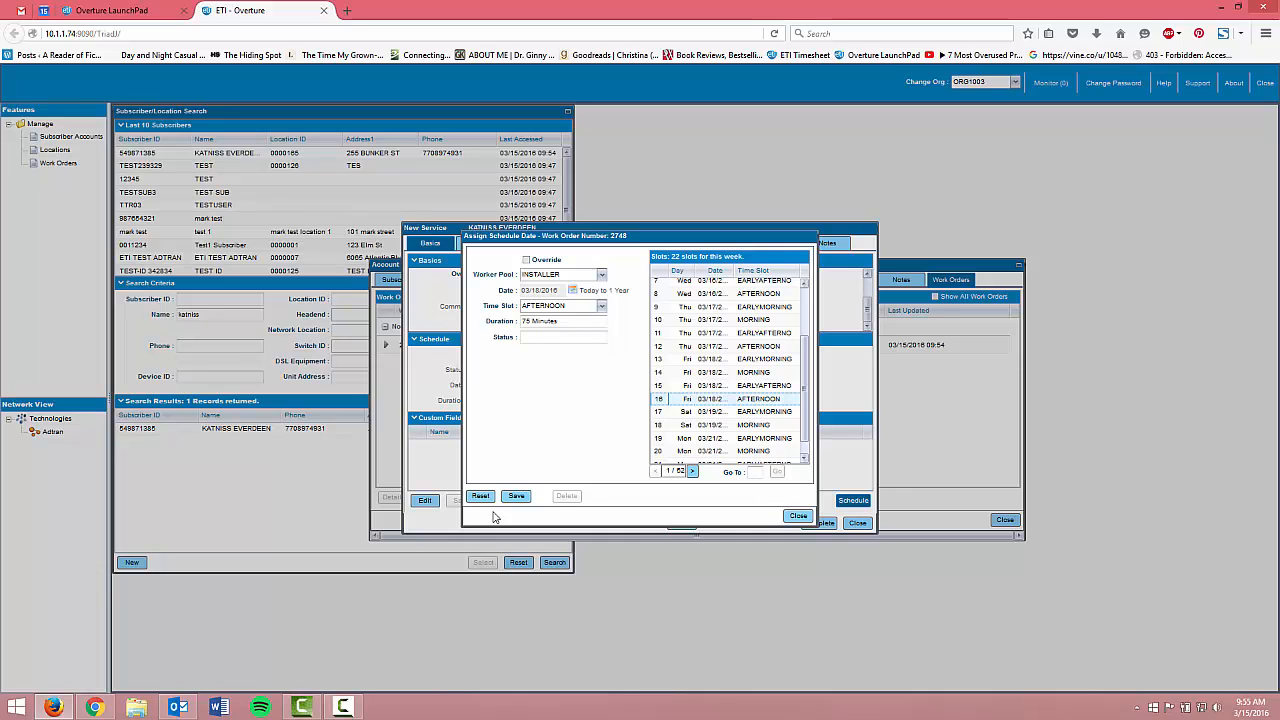
left_click(516, 496)
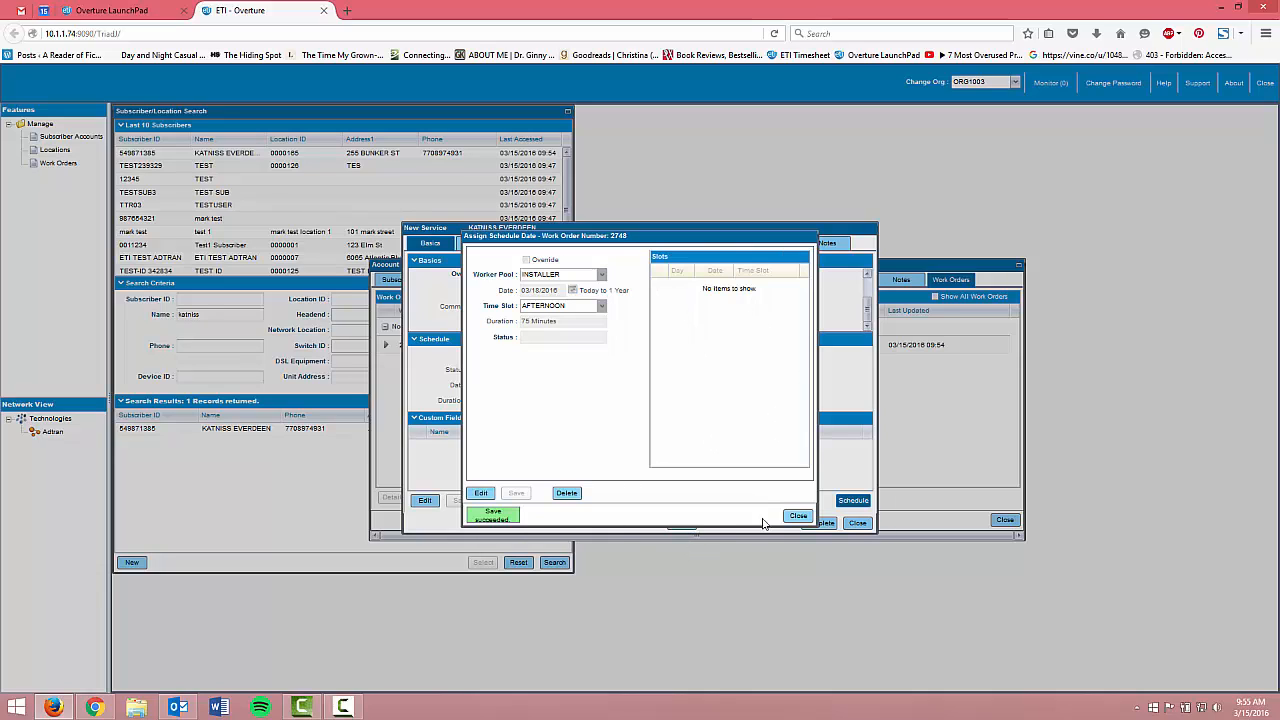
left_click(798, 515)
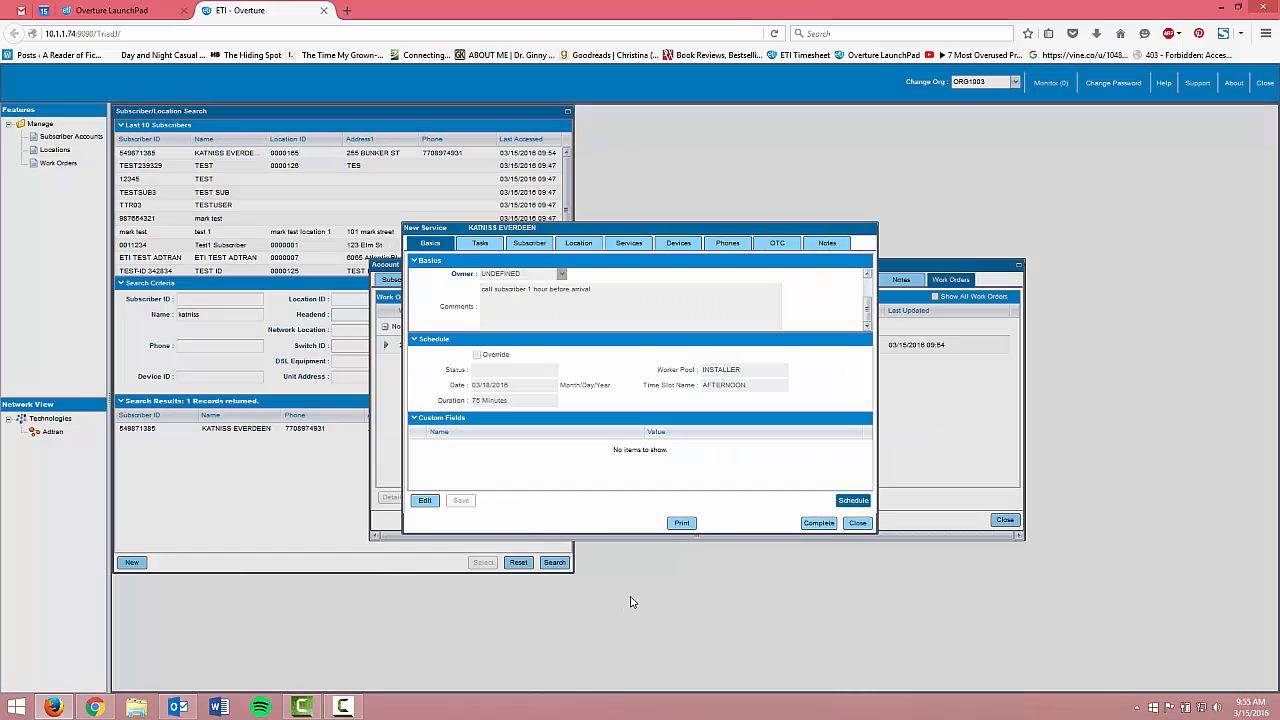
mouse_move(888, 548)
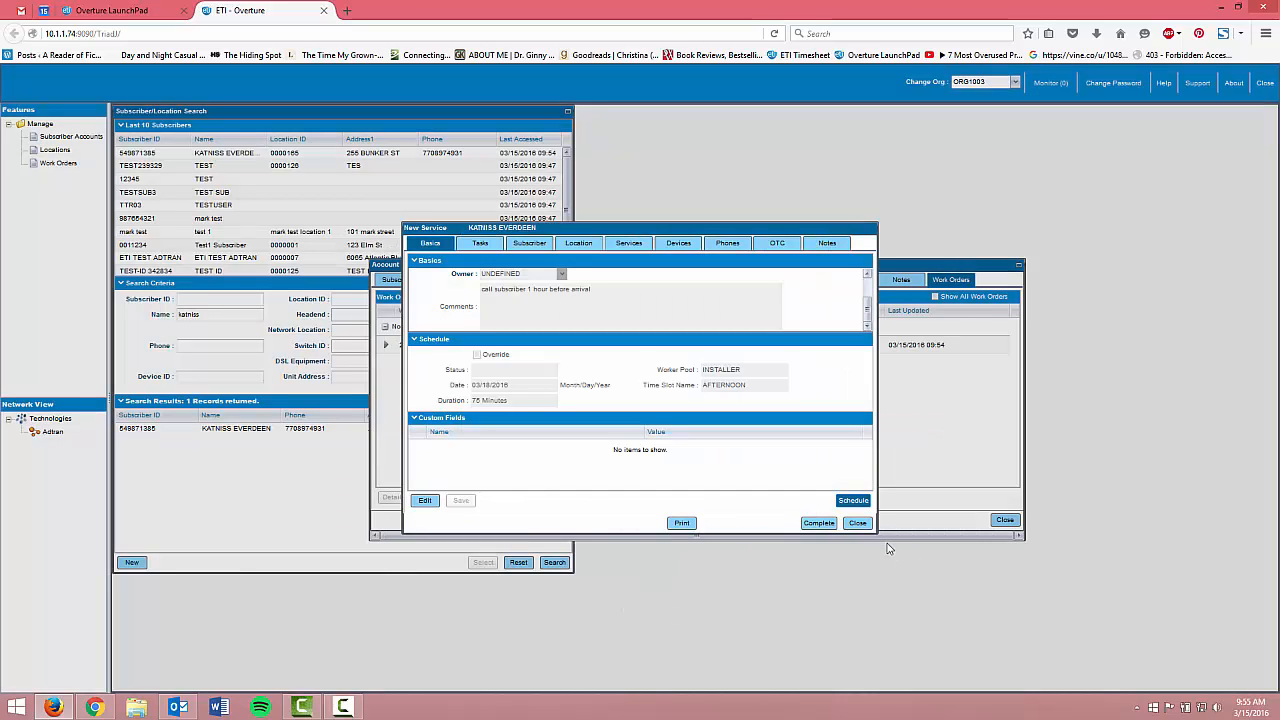
Step: Close the New Service work order 2748 window, returning to the account's open work orders
left_click(857, 522)
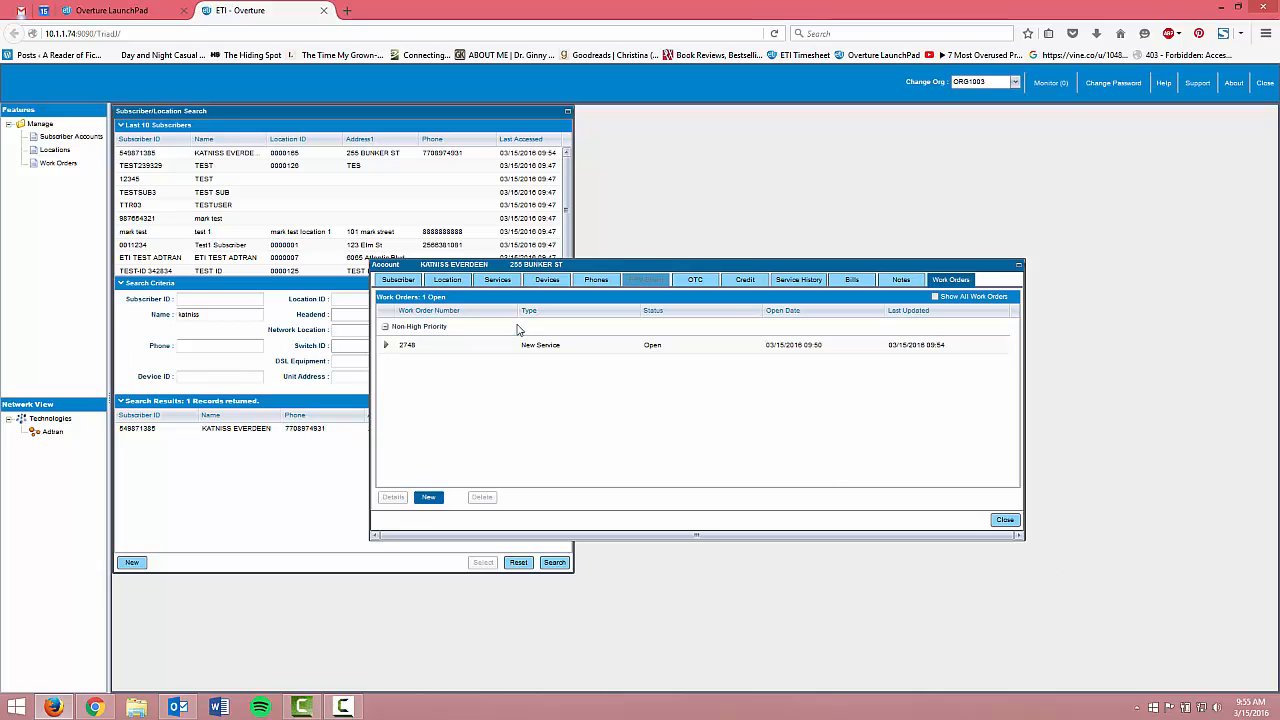
mouse_move(535, 363)
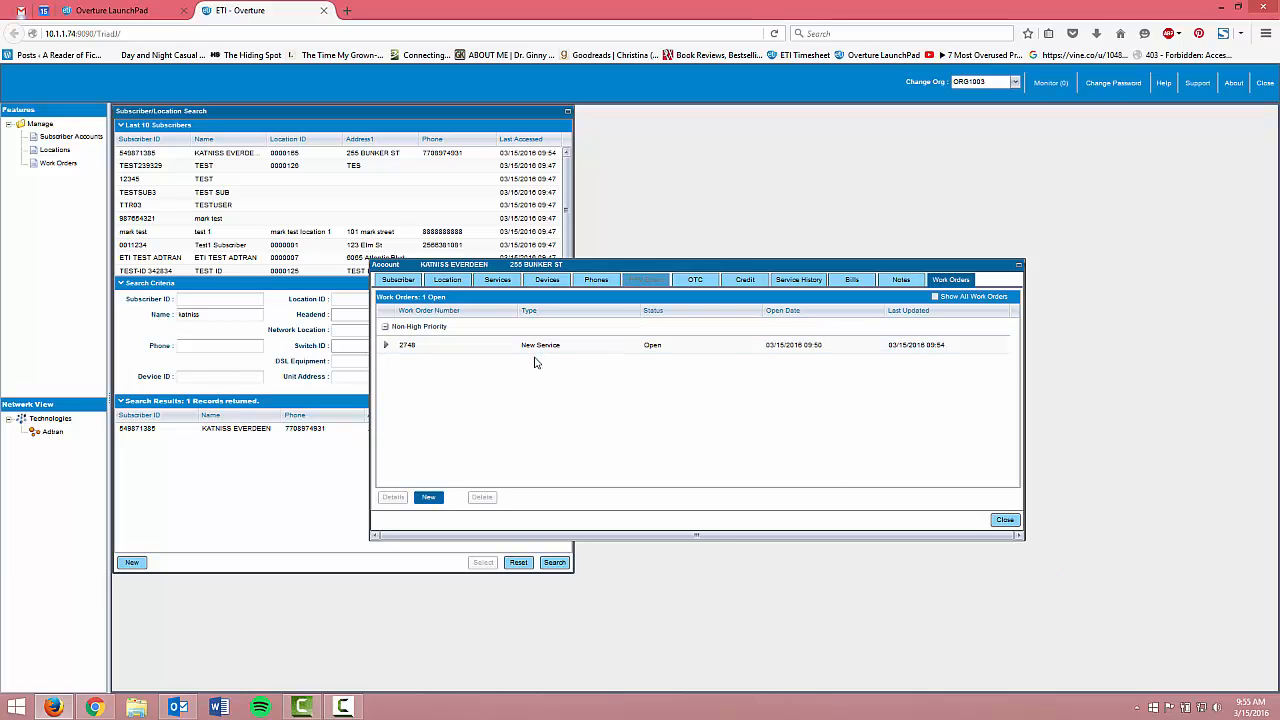